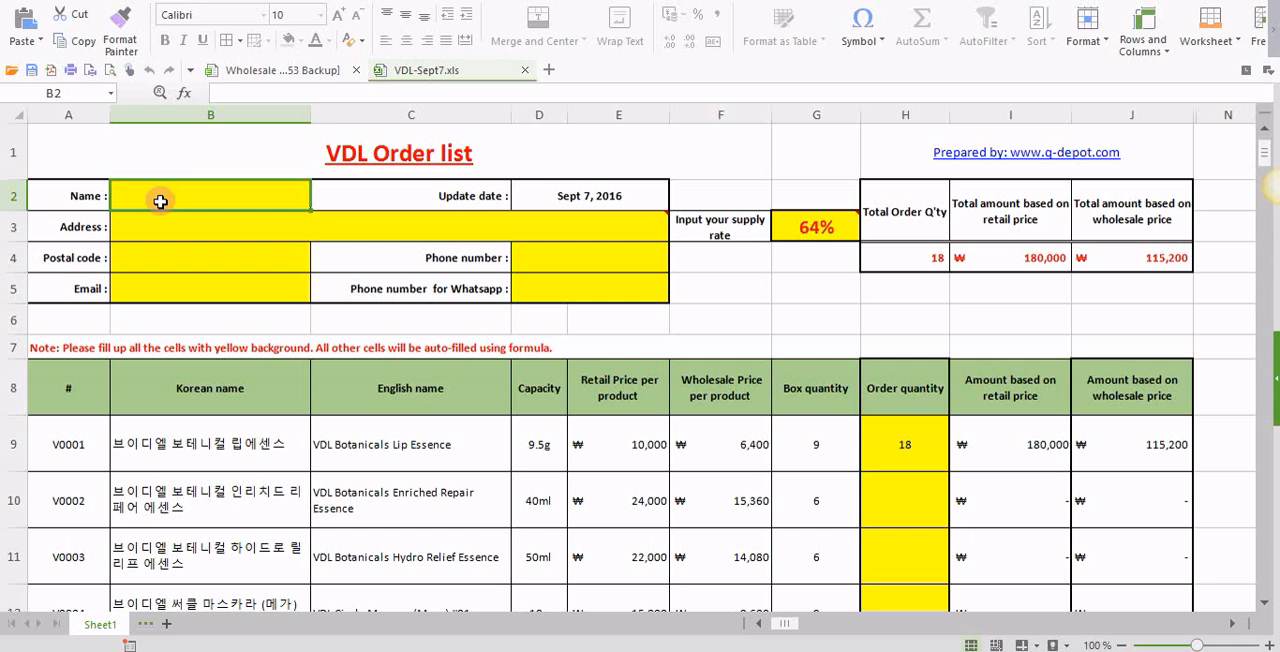
pyautogui.moveTo(178, 202)
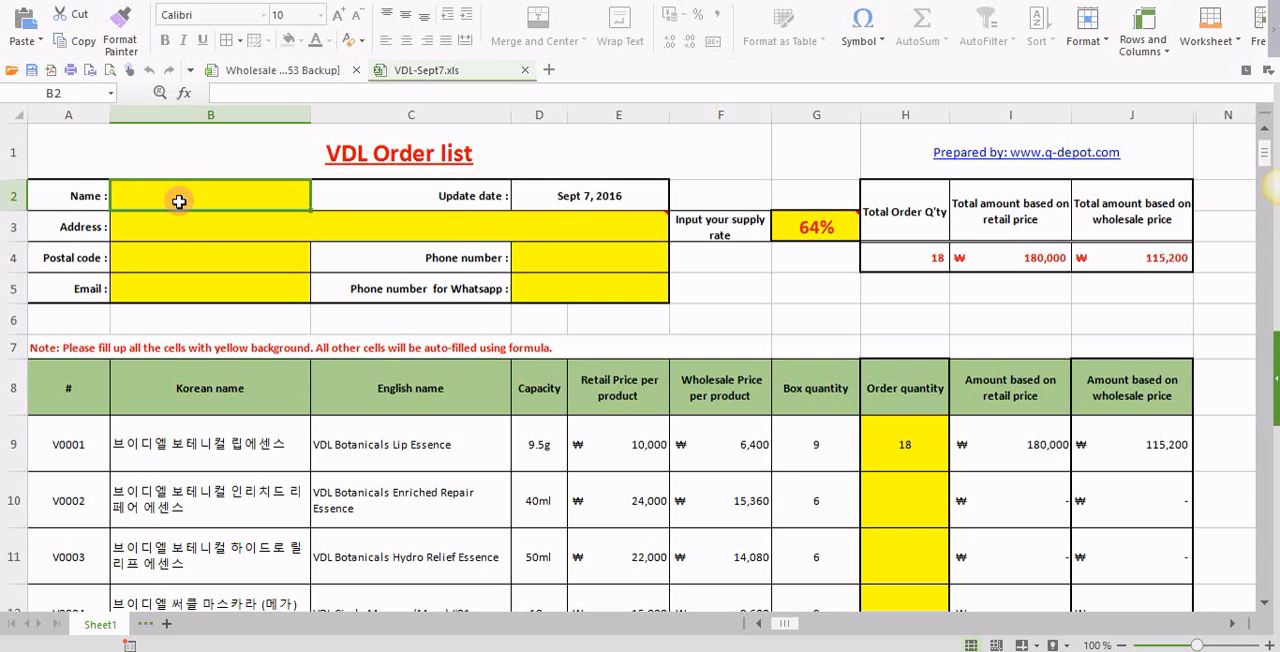
pyautogui.moveTo(393, 334)
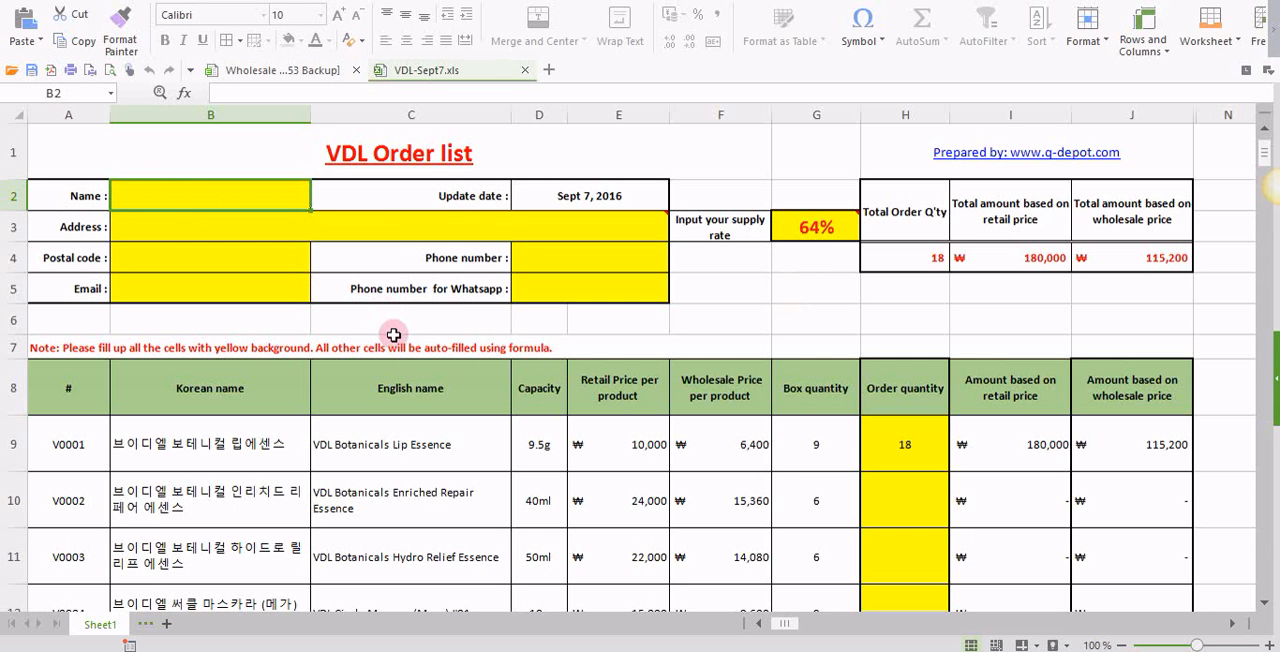
pyautogui.moveTo(620, 334)
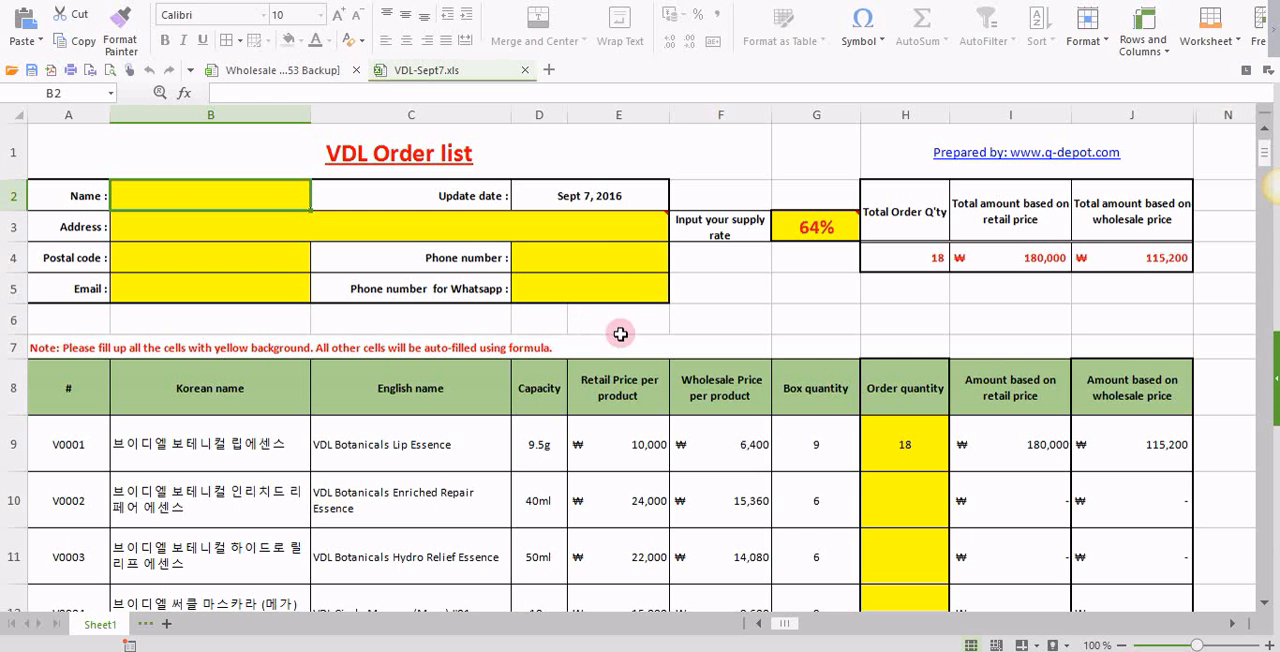
pyautogui.moveTo(647, 303)
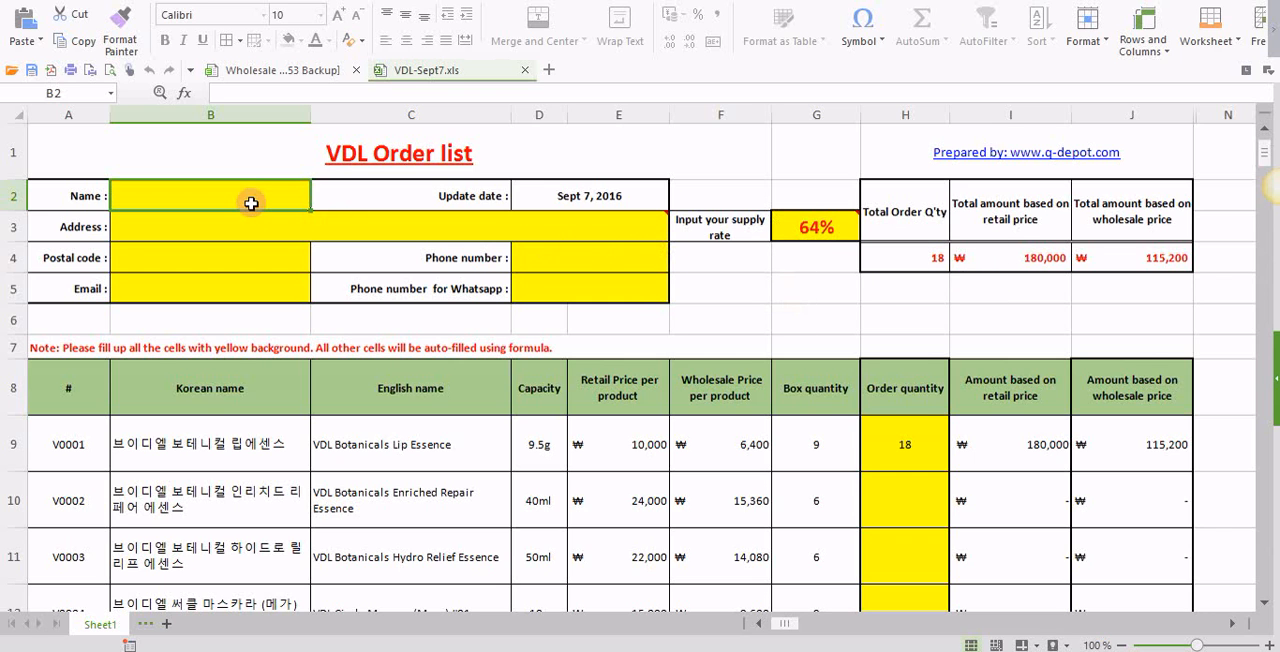
pyautogui.moveTo(232, 199)
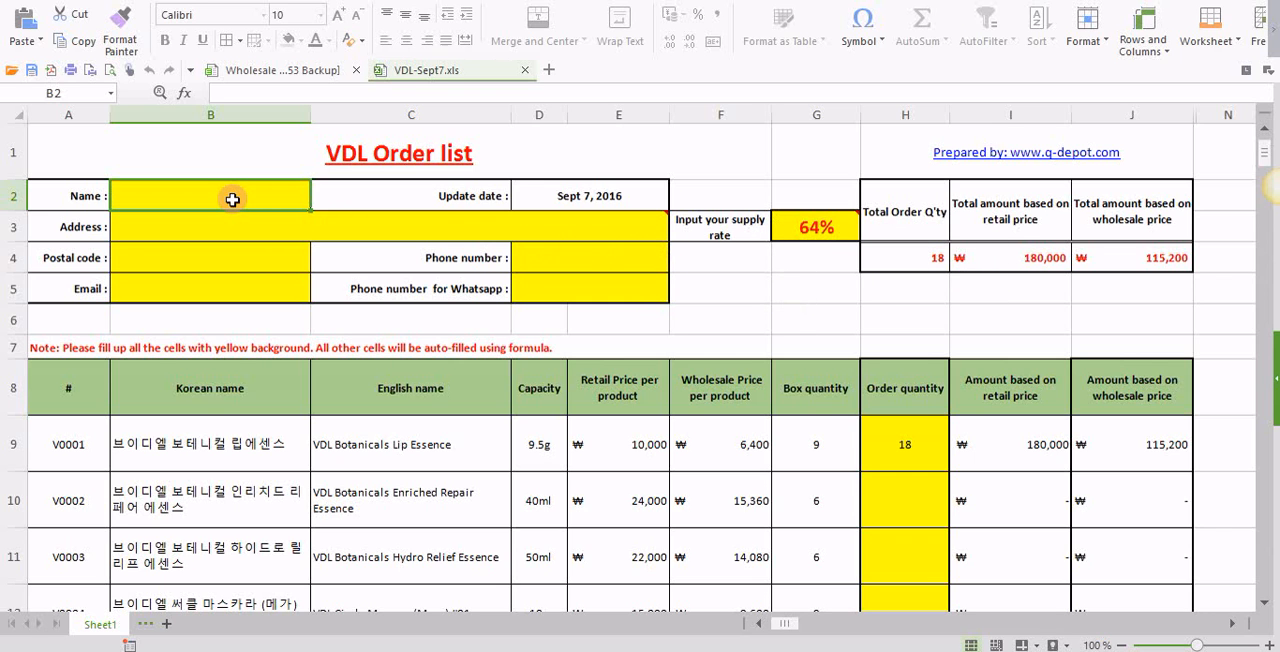
# Point out the customer address, postal code, phone and Whatsapp number fields.
pyautogui.click(225, 227)
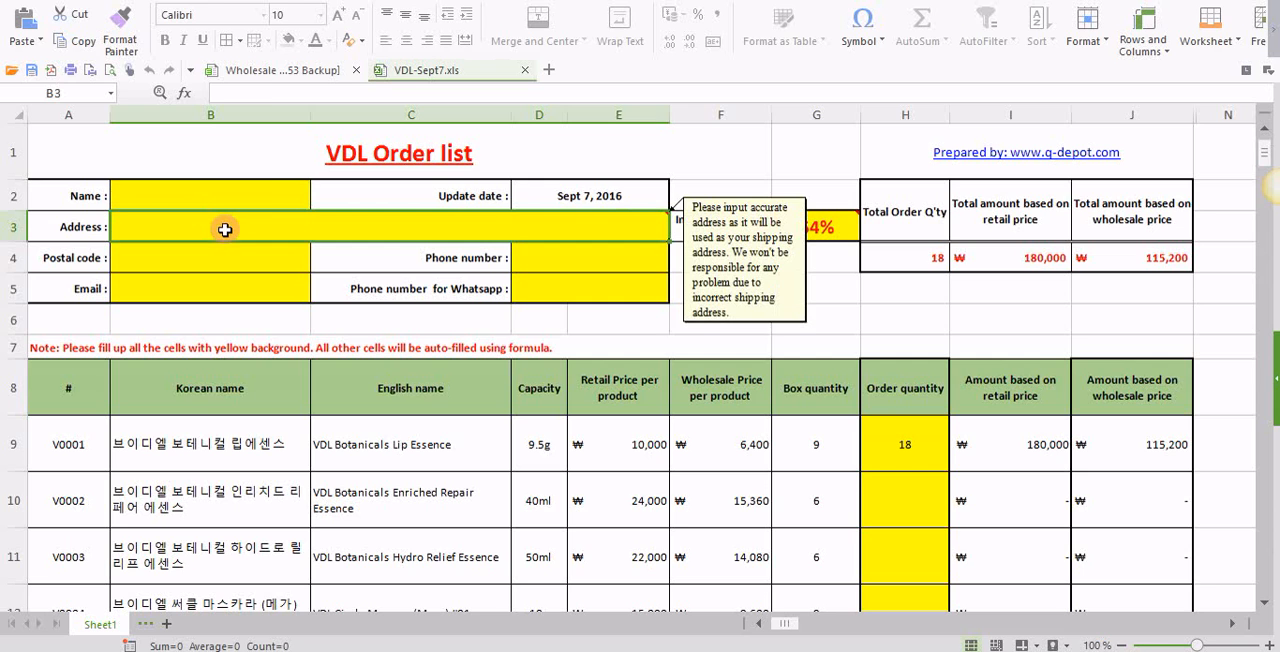
pyautogui.moveTo(585, 232)
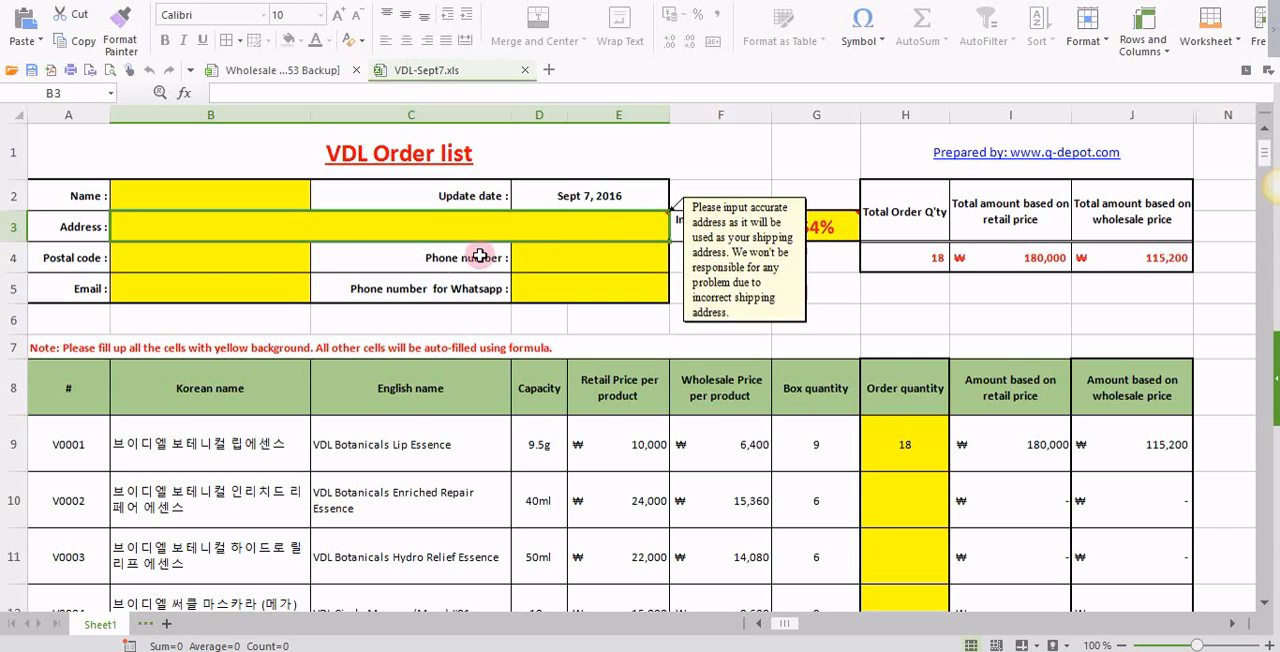
pyautogui.click(233, 270)
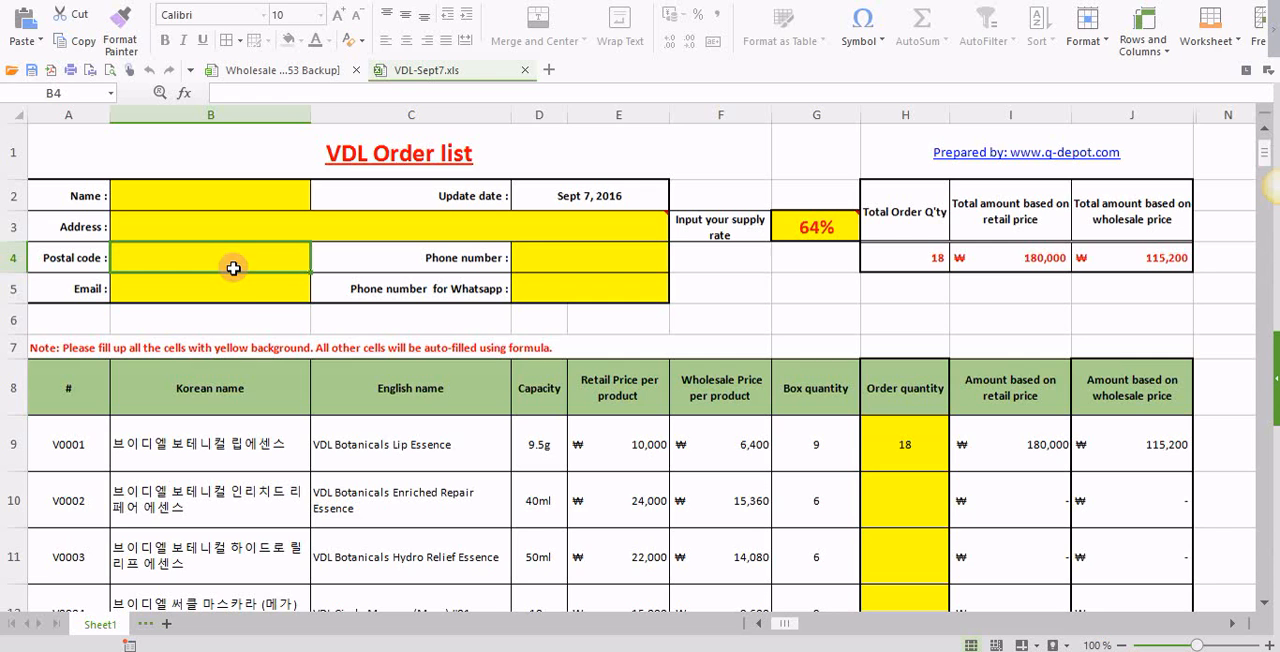
pyautogui.click(210, 288)
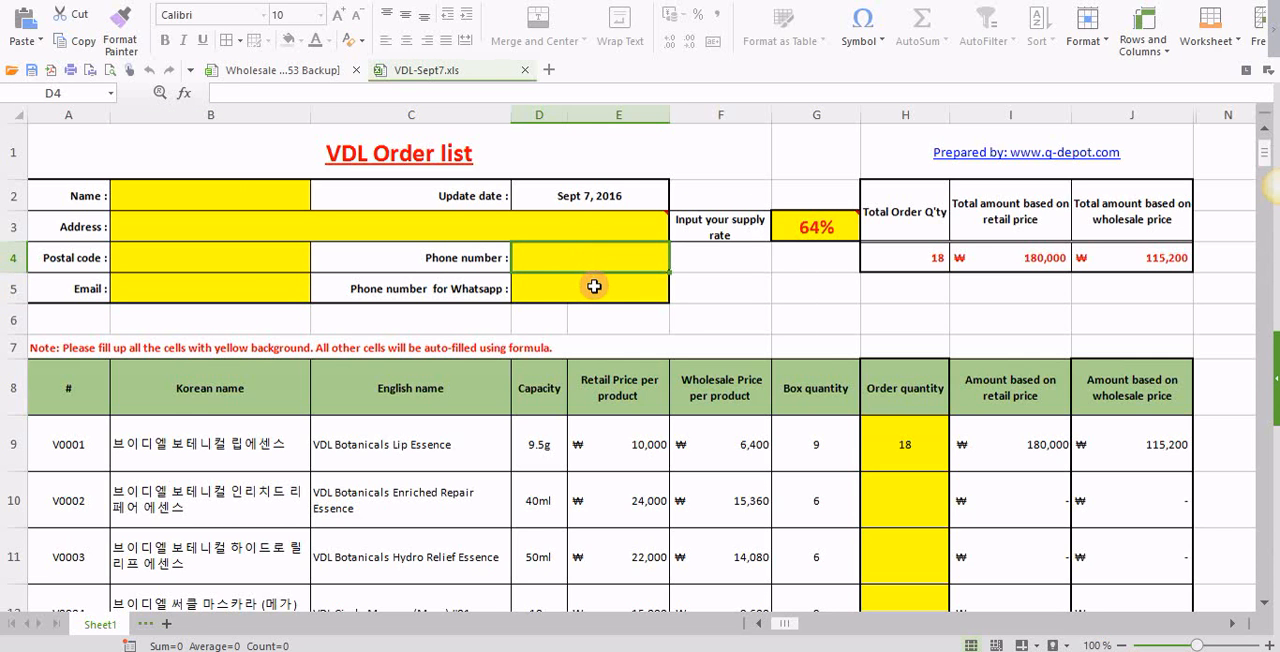
pyautogui.click(590, 289)
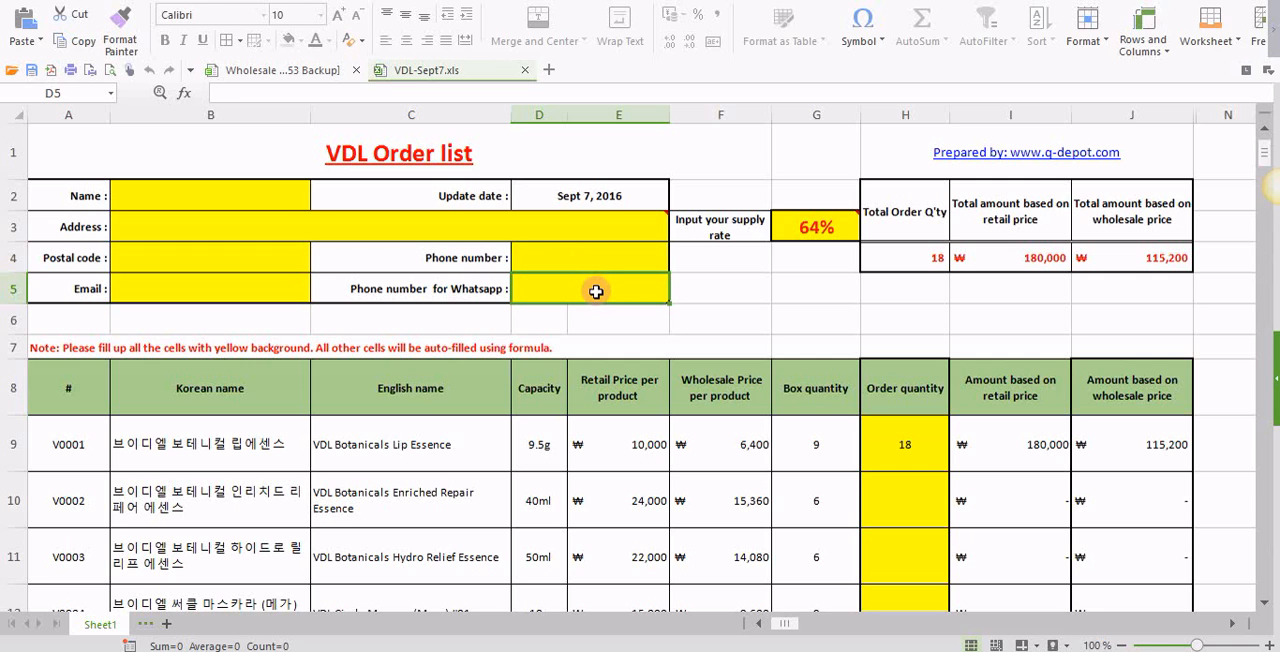
pyautogui.moveTo(450, 289)
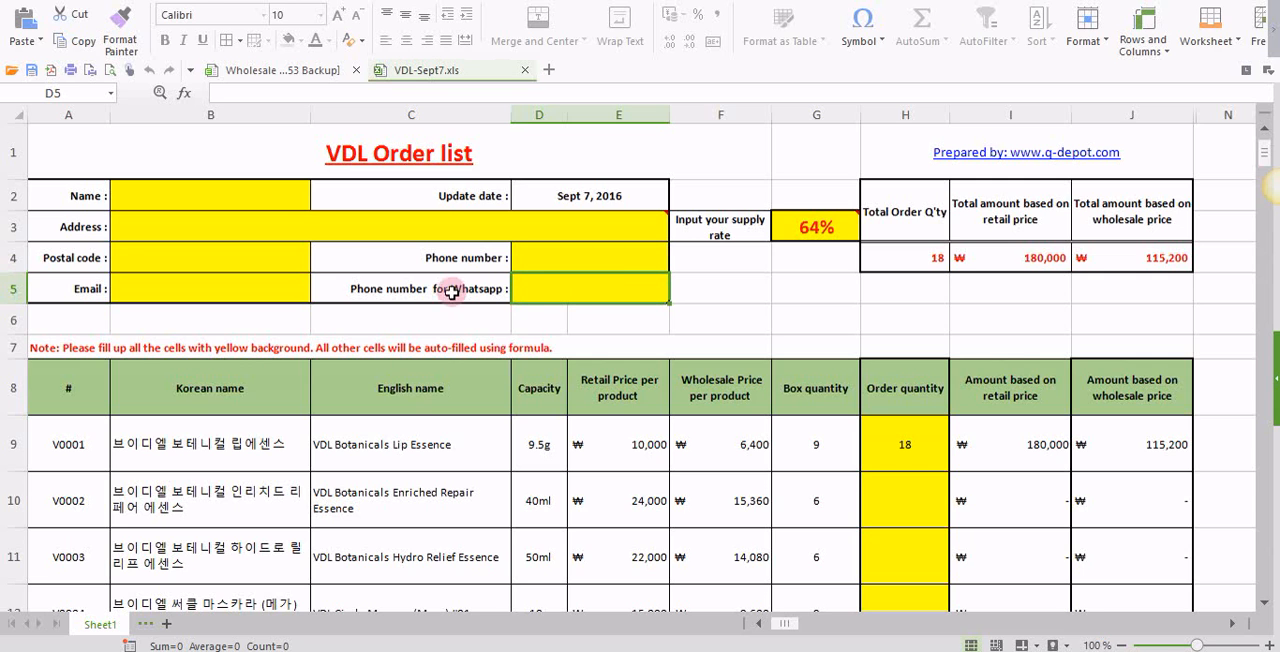
pyautogui.moveTo(600, 298)
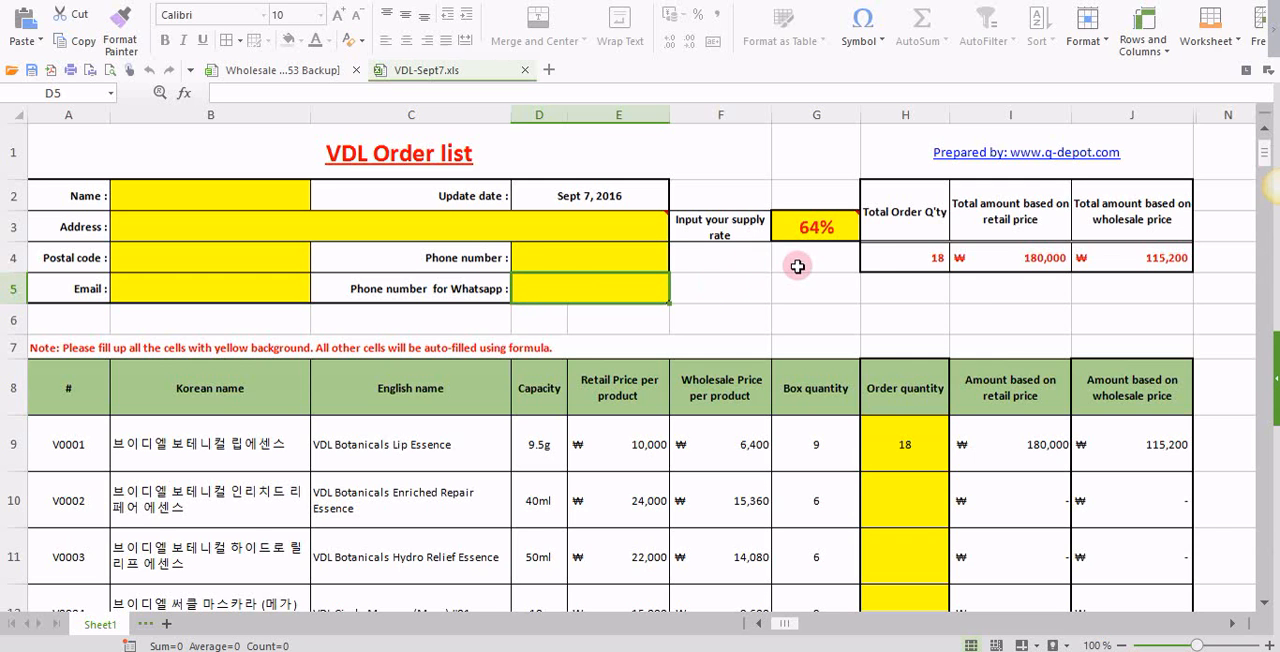
pyautogui.moveTo(732, 235)
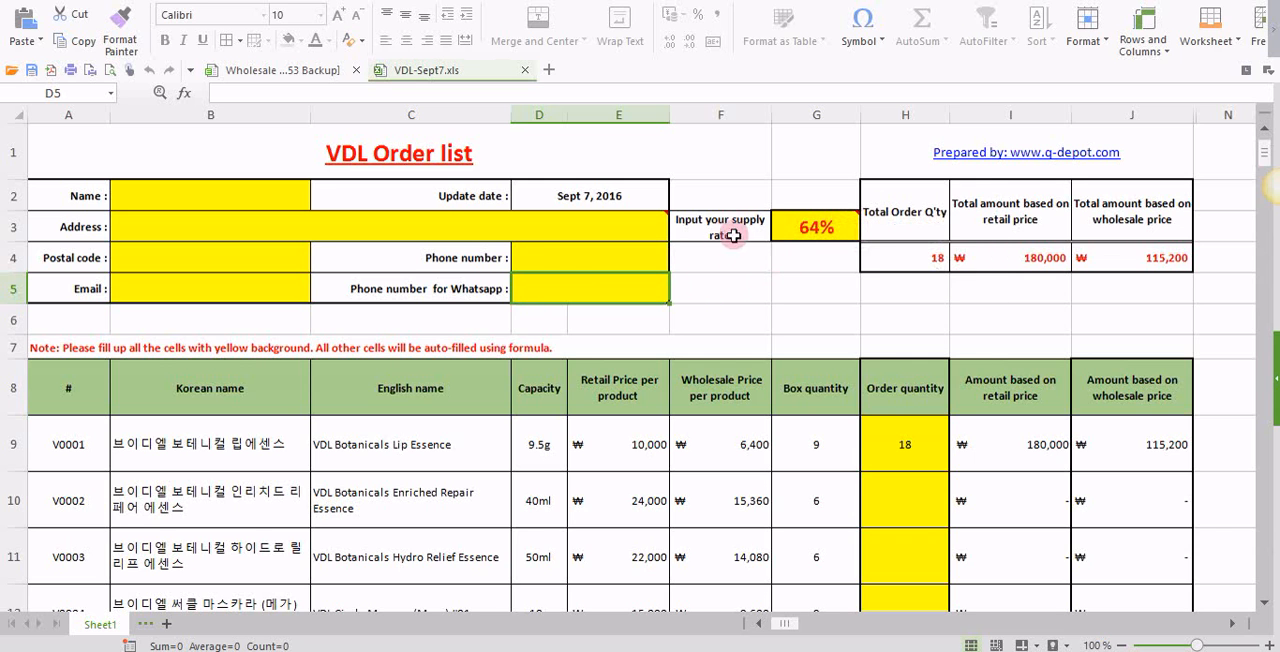
pyautogui.moveTo(812, 232)
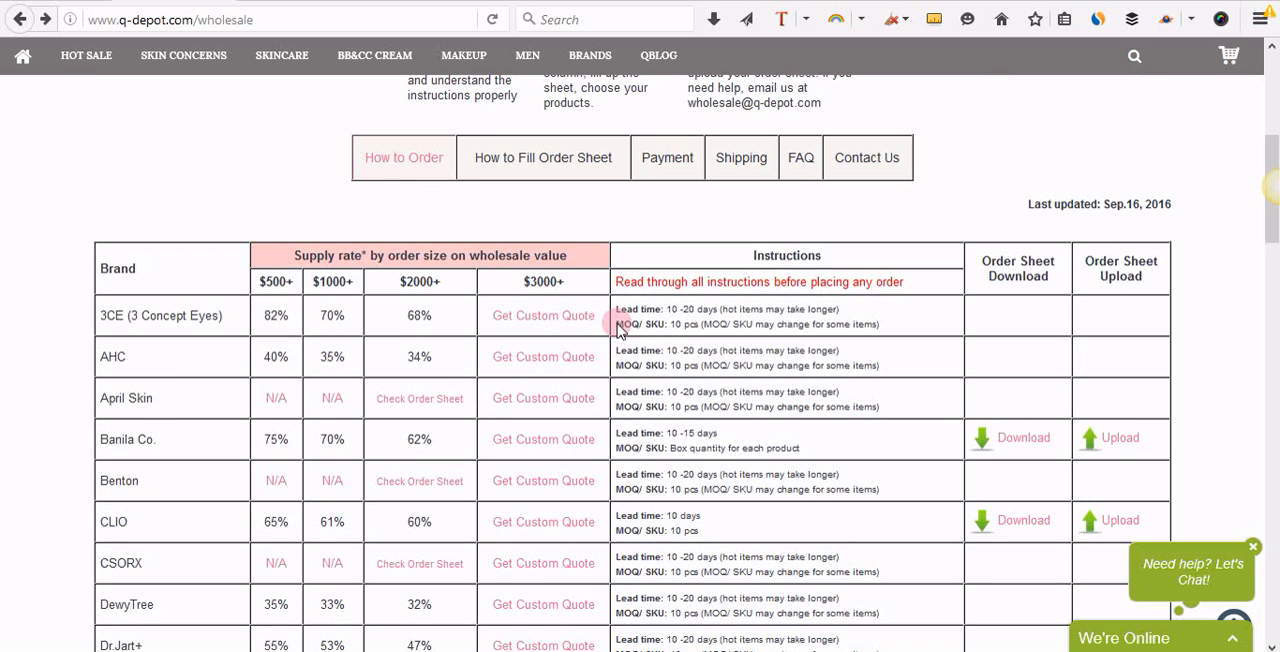
# Scroll the q-depot supply rate table to VDL's 70%, 65% and 64% rates and the glossary.
pyautogui.scroll(-3)
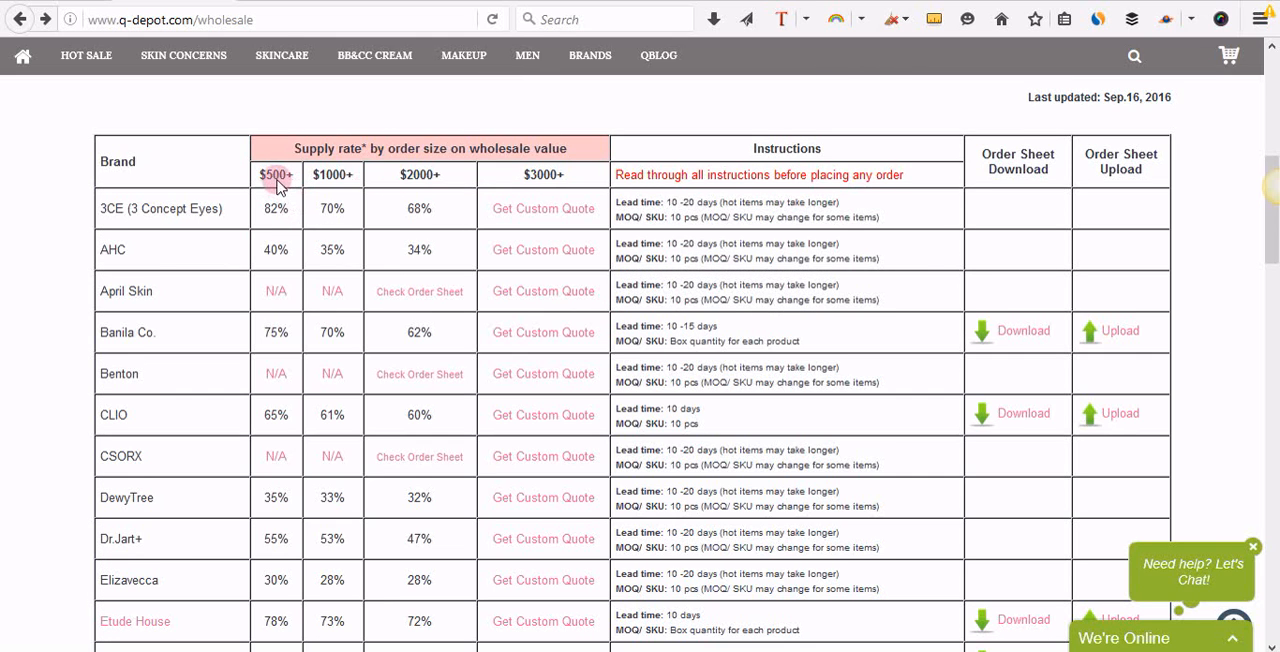
pyautogui.moveTo(276, 208)
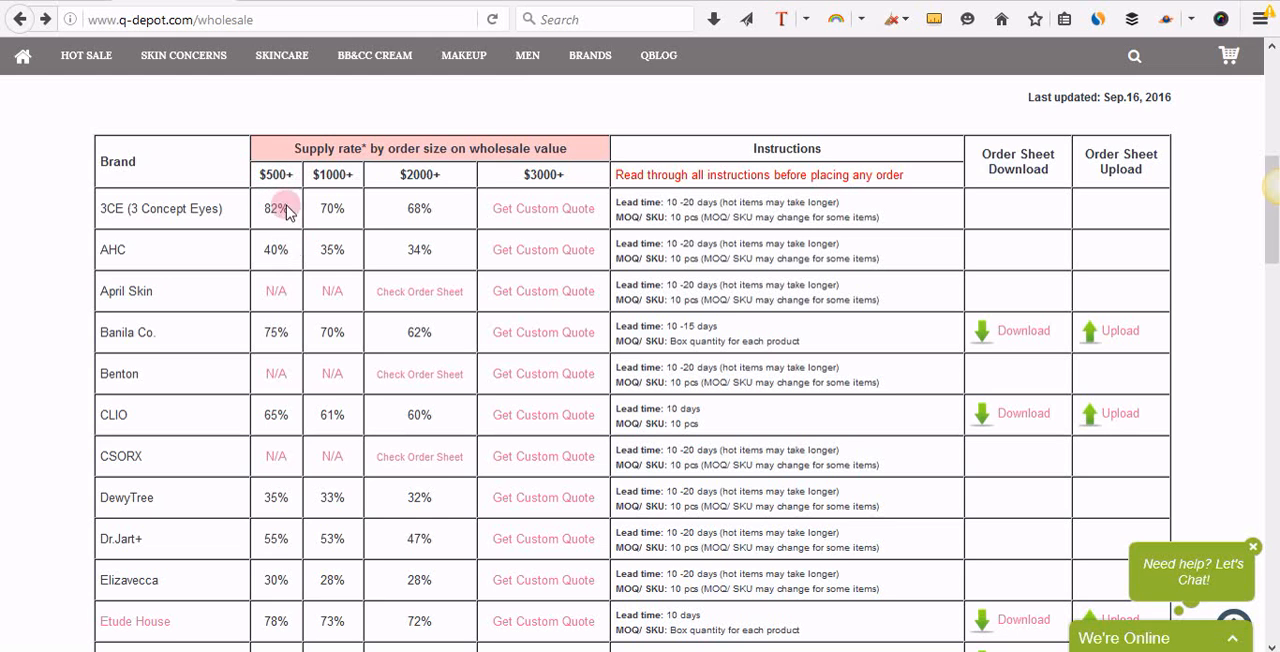
pyautogui.moveTo(330, 207)
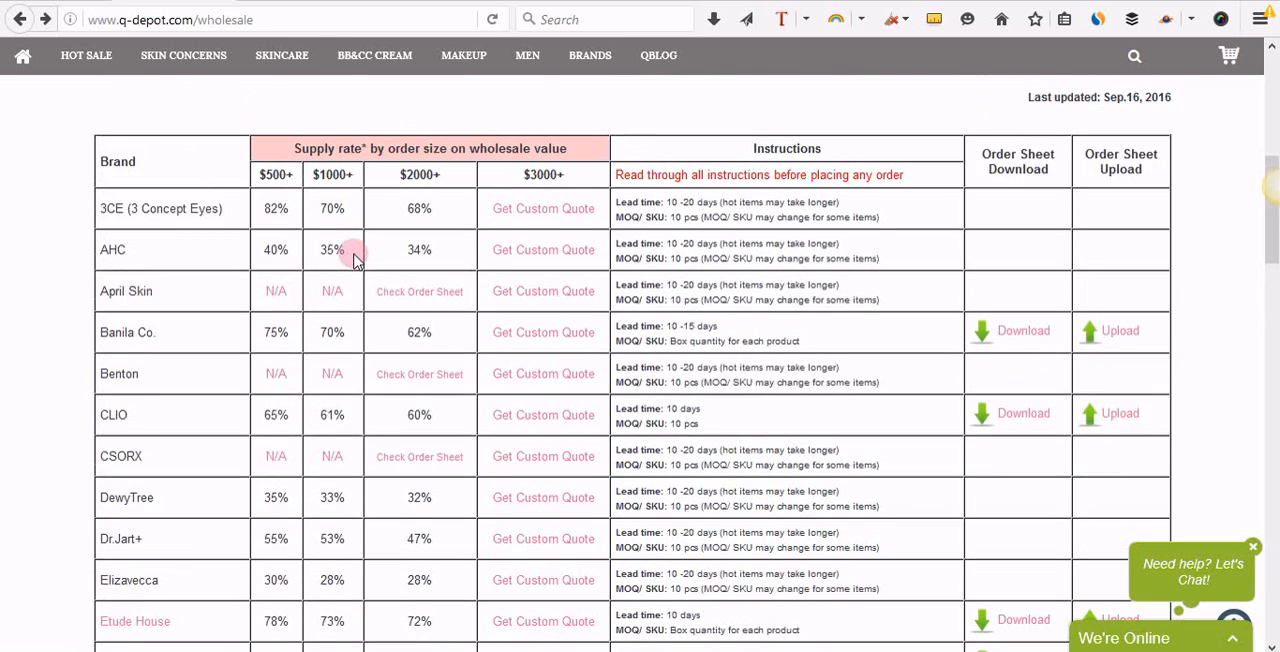
pyautogui.scroll(-3)
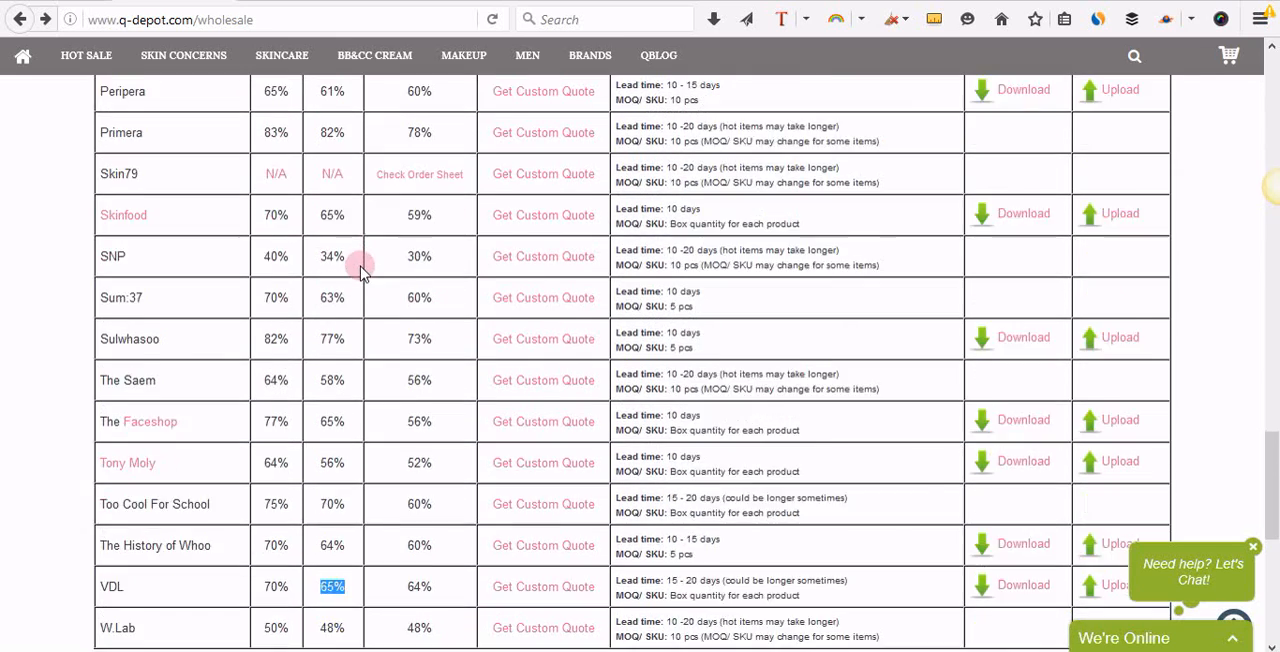
pyautogui.scroll(-3)
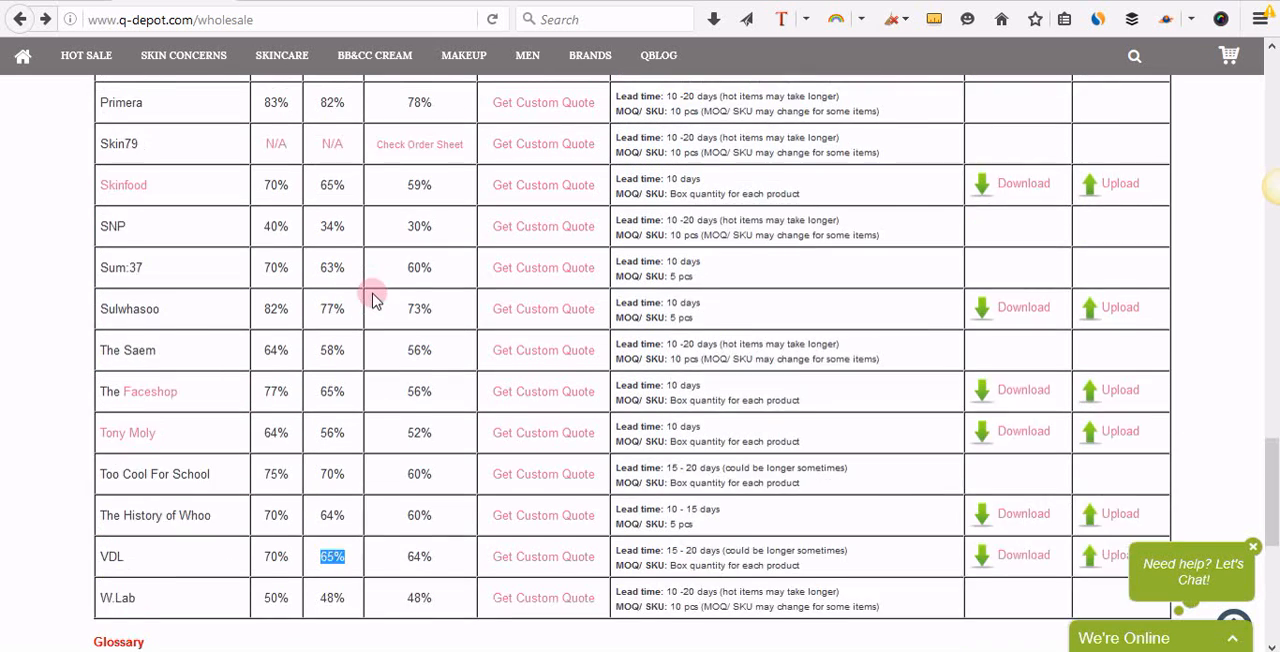
pyautogui.scroll(3)
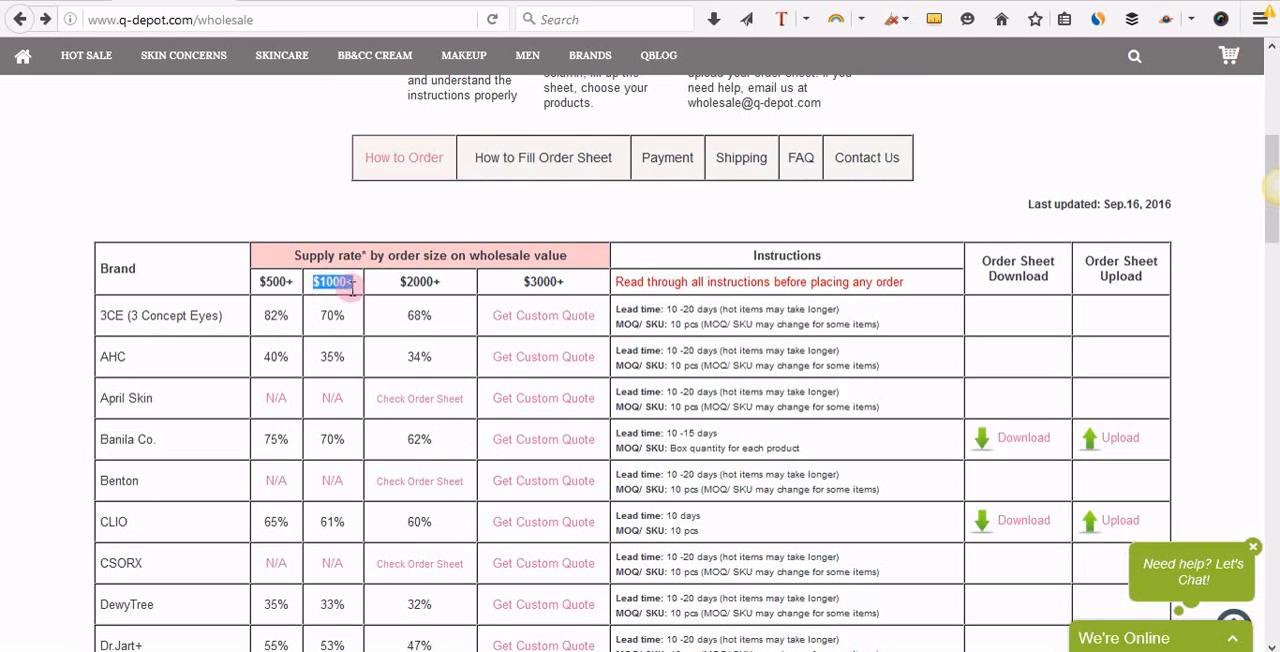
pyautogui.scroll(-3)
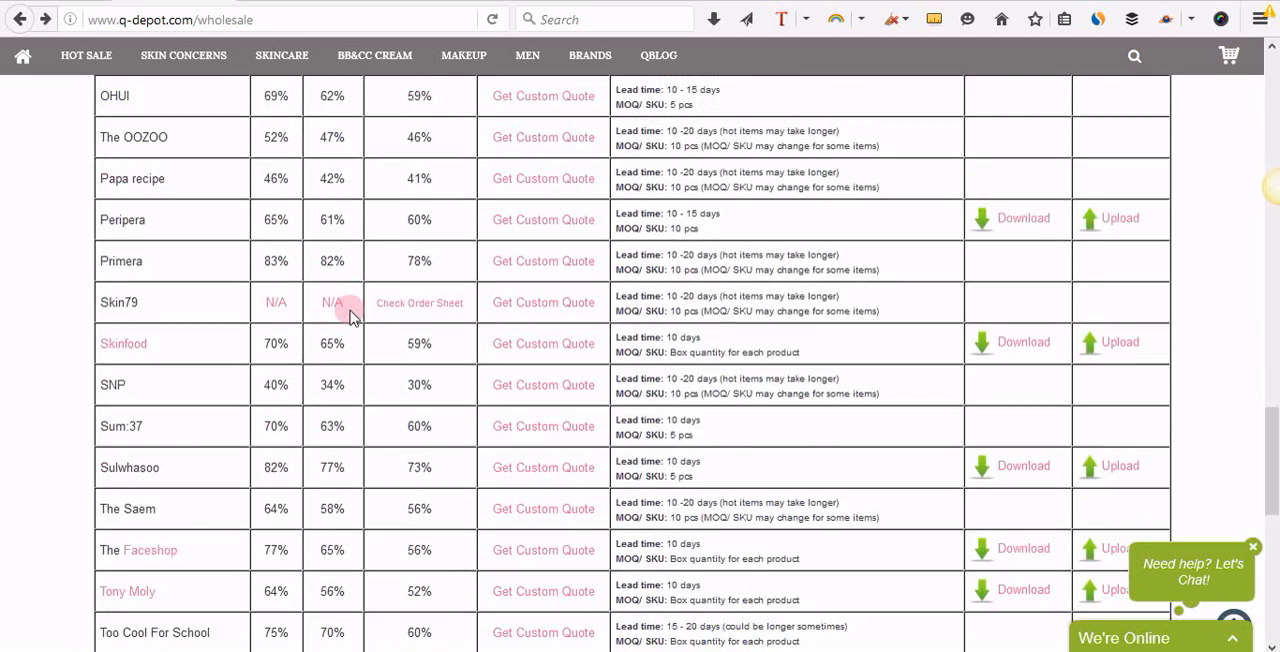
pyautogui.scroll(-3)
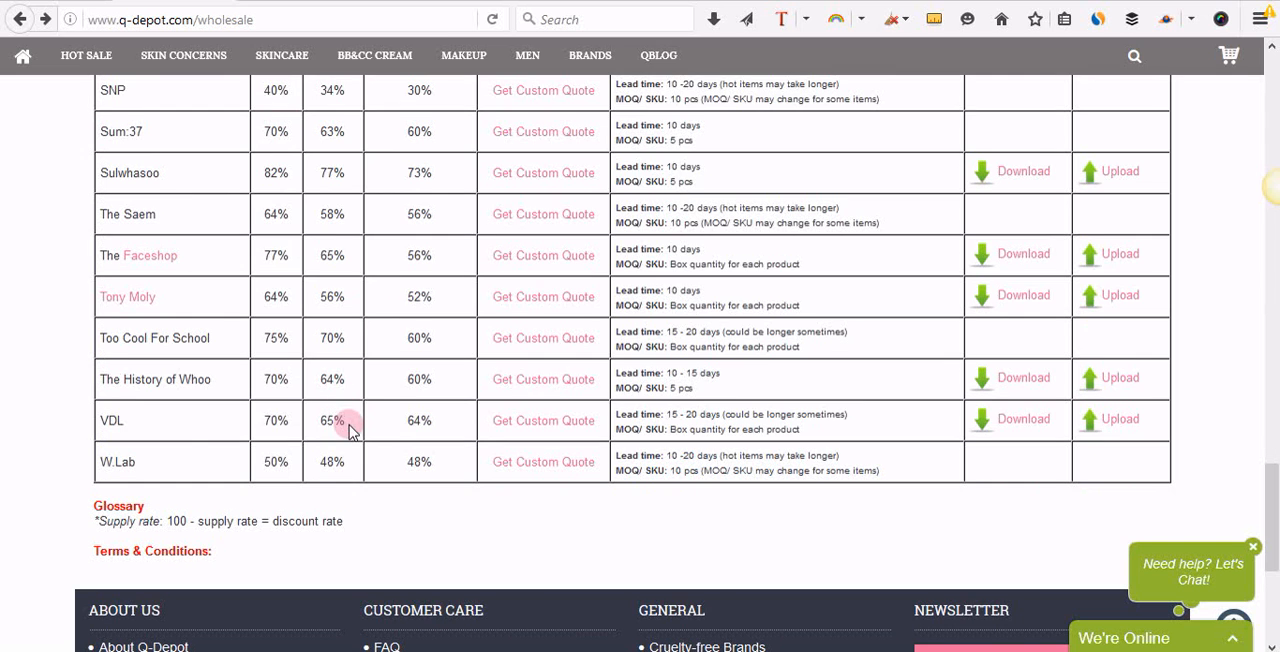
pyautogui.moveTo(589, 461)
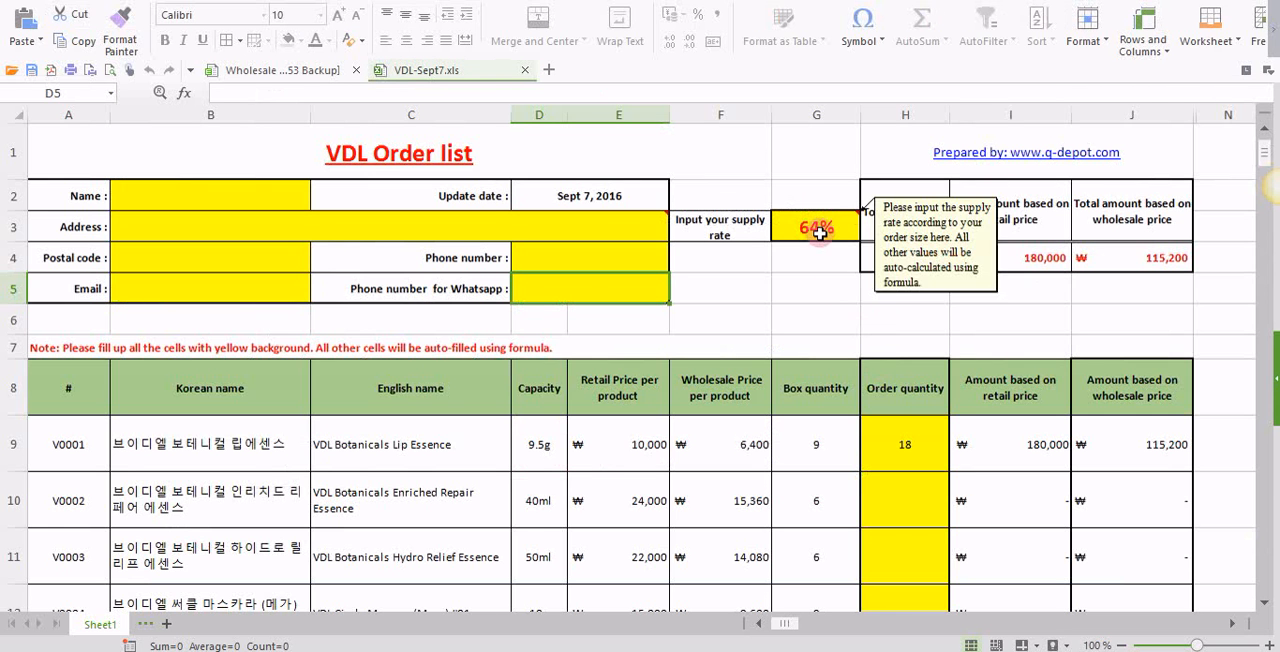
# Enter a 65% supply rate, making the wholesale total 117,000, then select V0001's quantity cell.
pyautogui.write('65%')
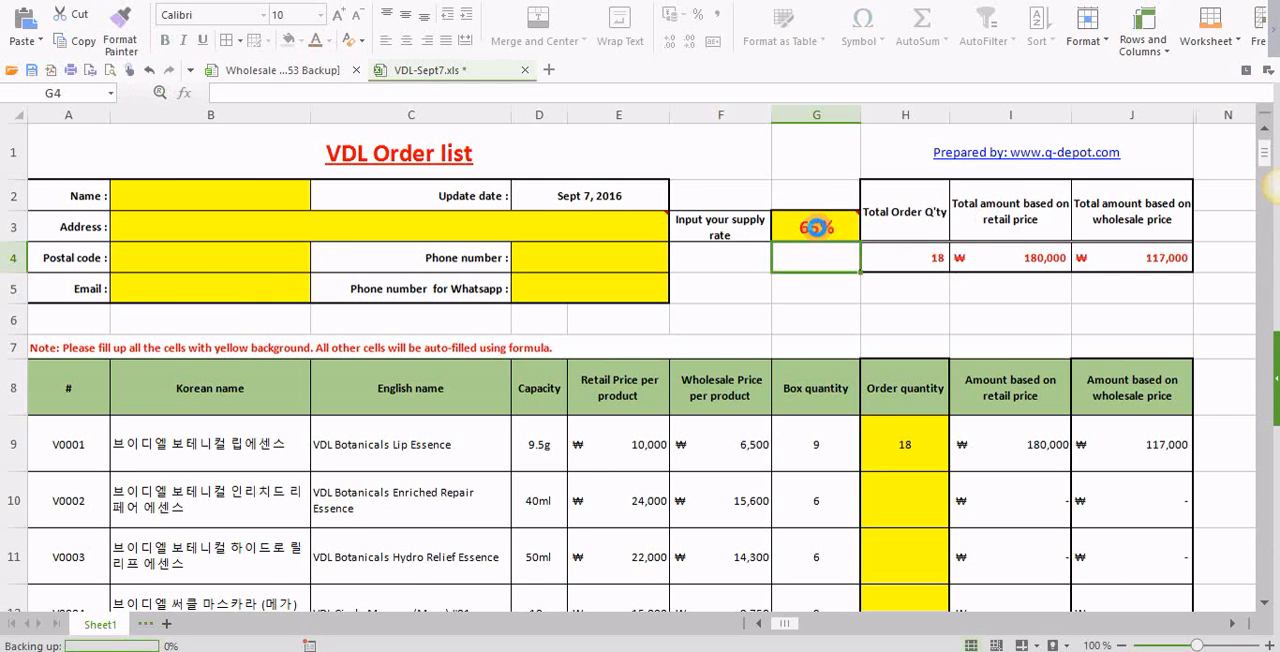
pyautogui.scroll(-3)
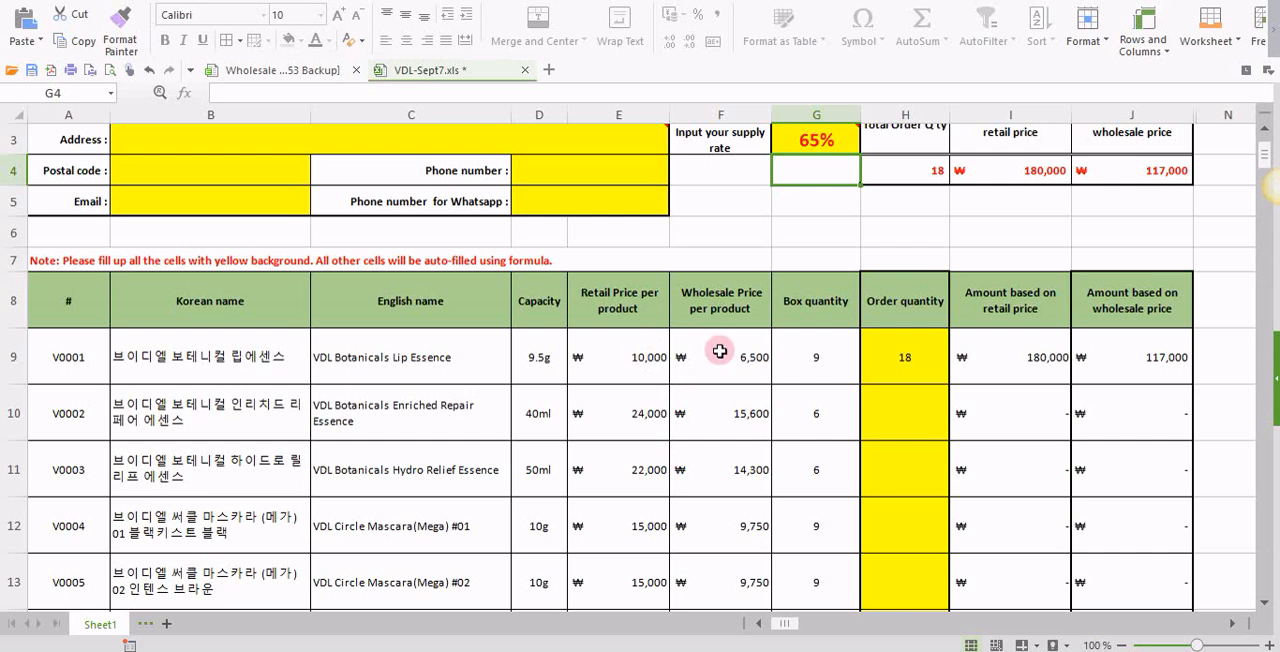
pyautogui.moveTo(731, 372)
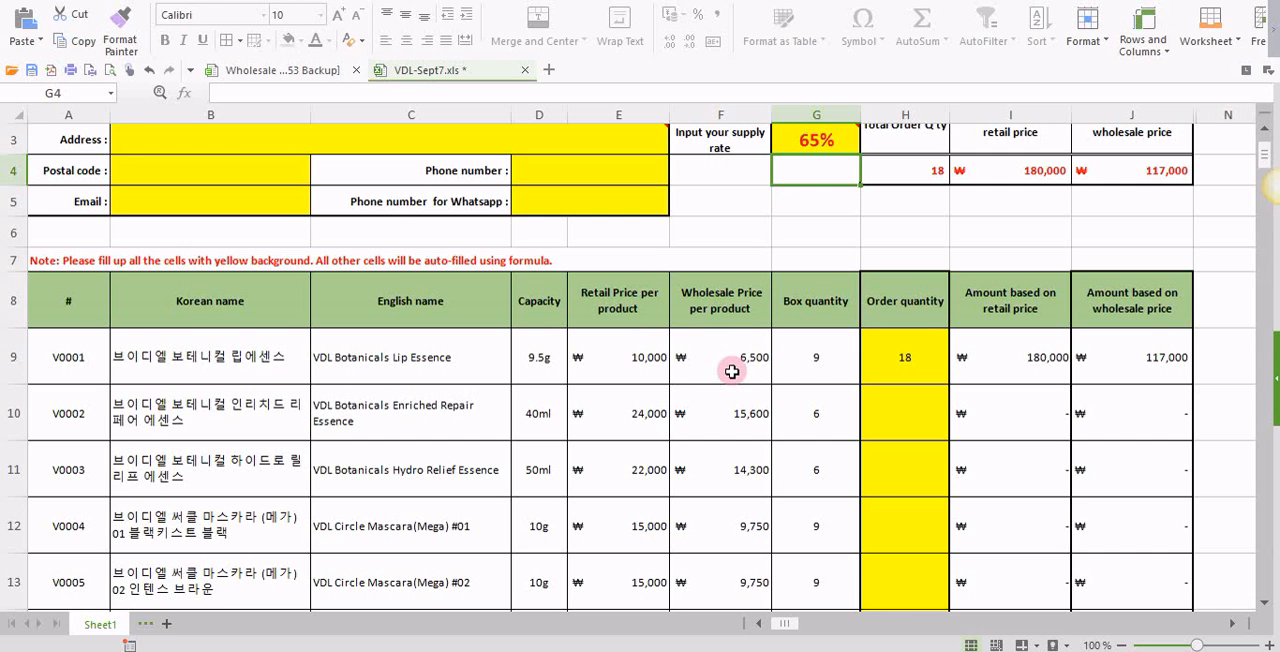
pyautogui.moveTo(919, 368)
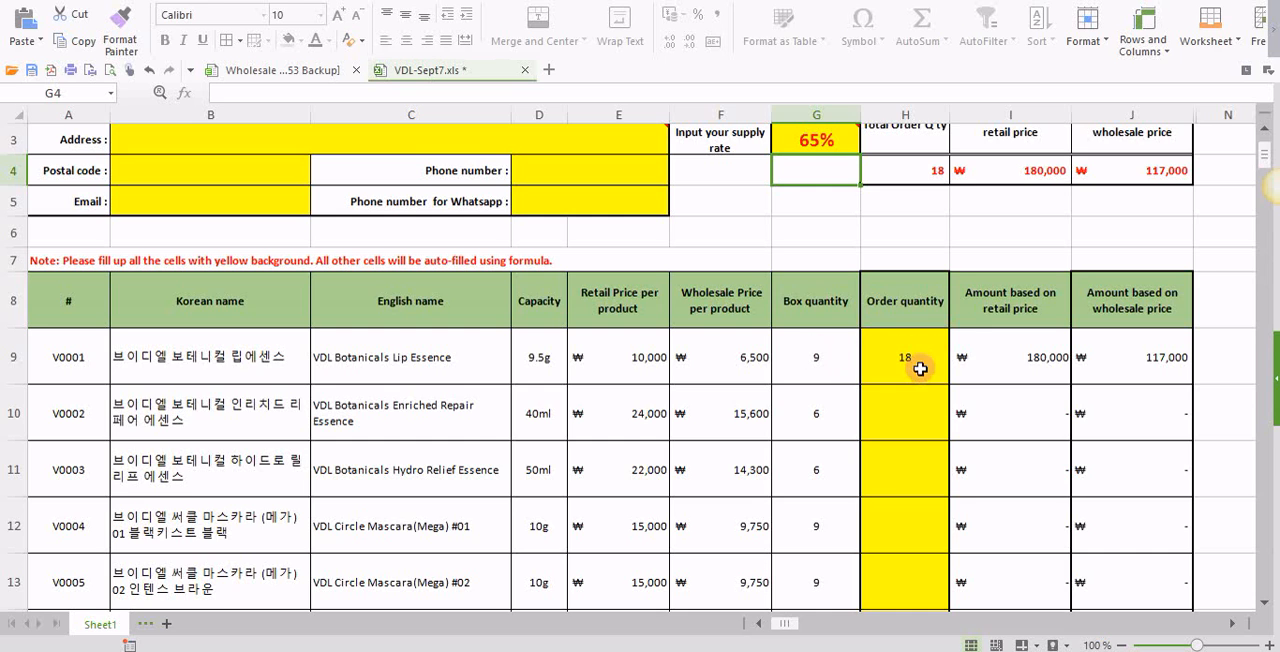
pyautogui.click(904, 357)
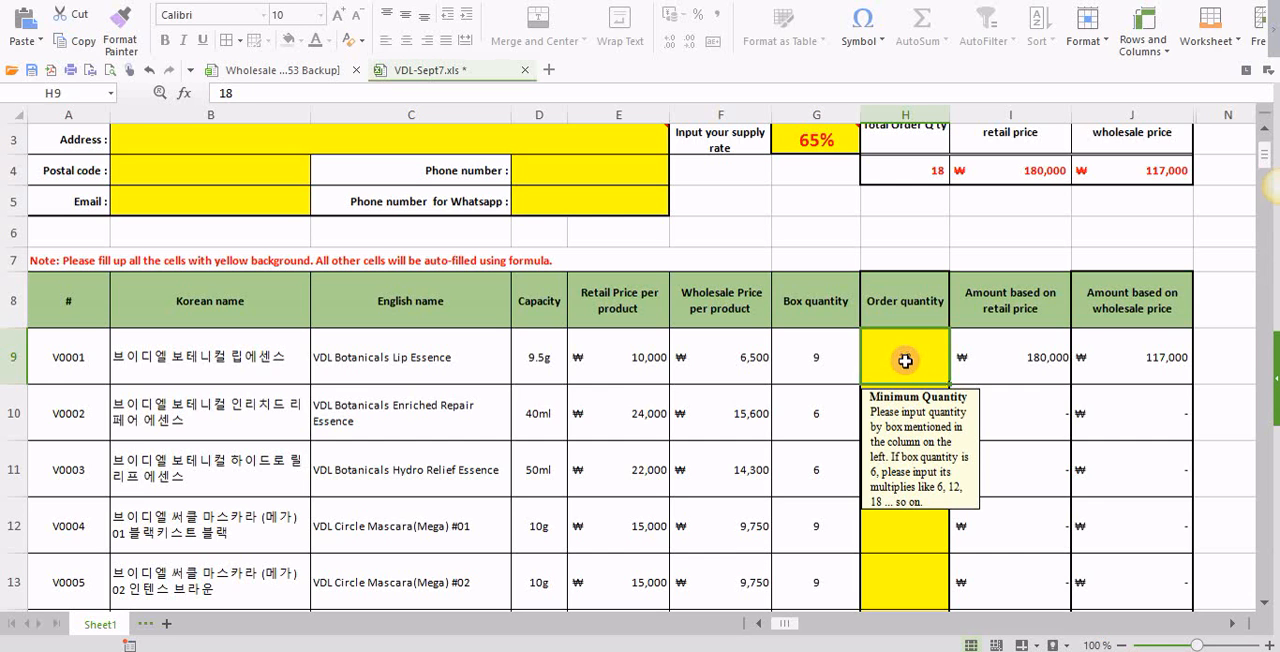
# Change the Lip Essence order quantity from 18 to 9, giving 58,500 wholesale.
pyautogui.write('18')
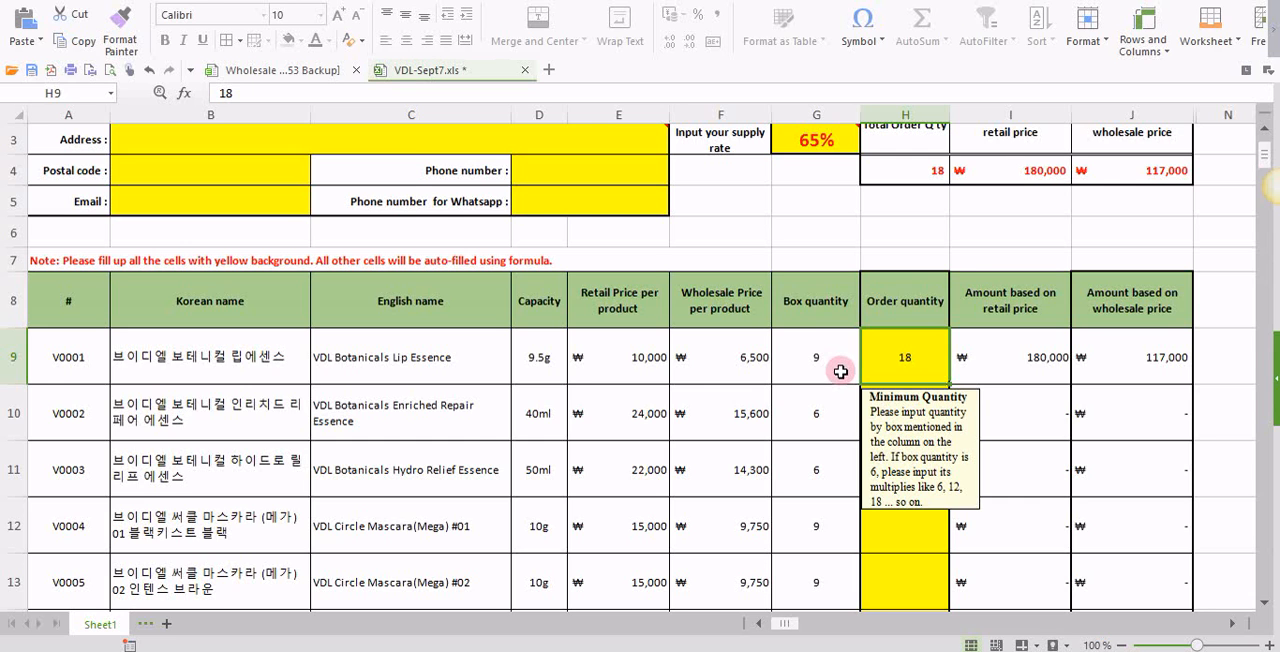
pyautogui.moveTo(358, 363)
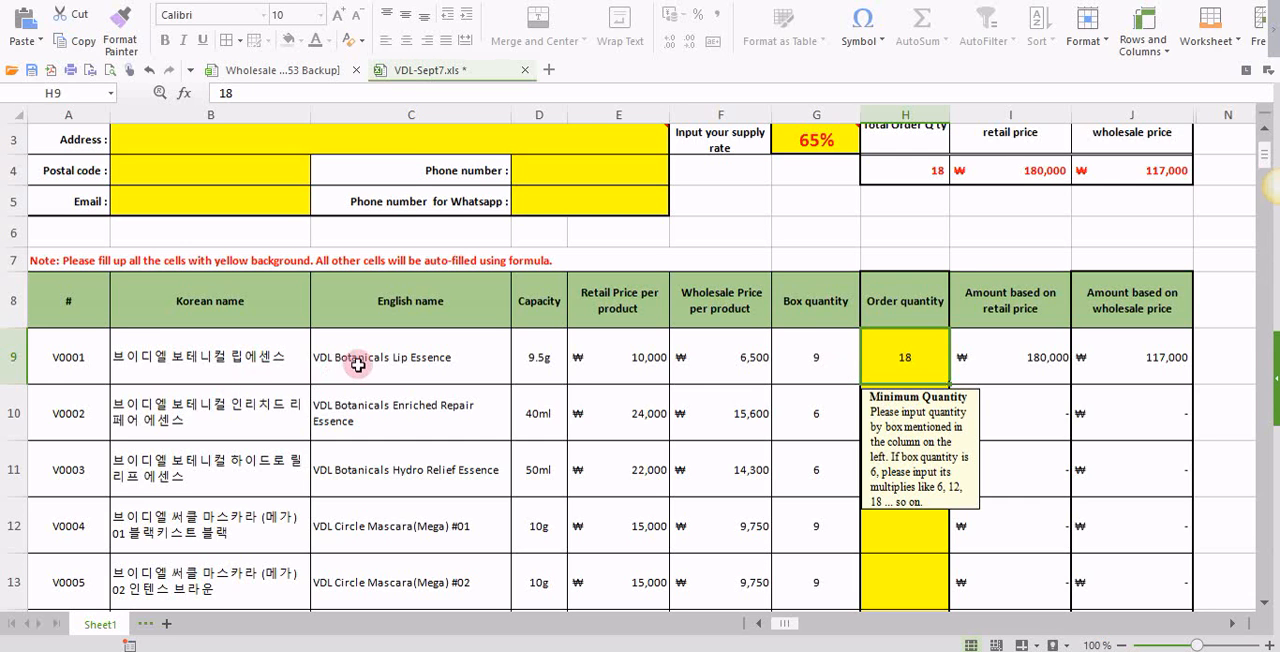
pyautogui.moveTo(401, 372)
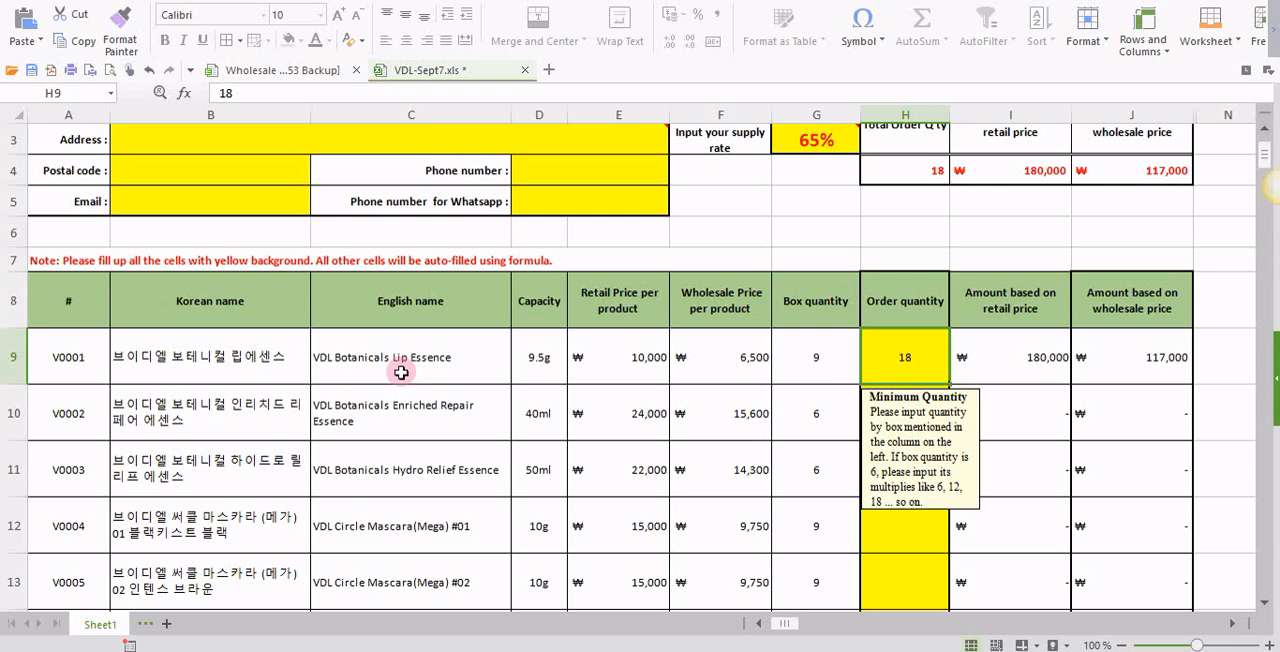
pyautogui.moveTo(908, 371)
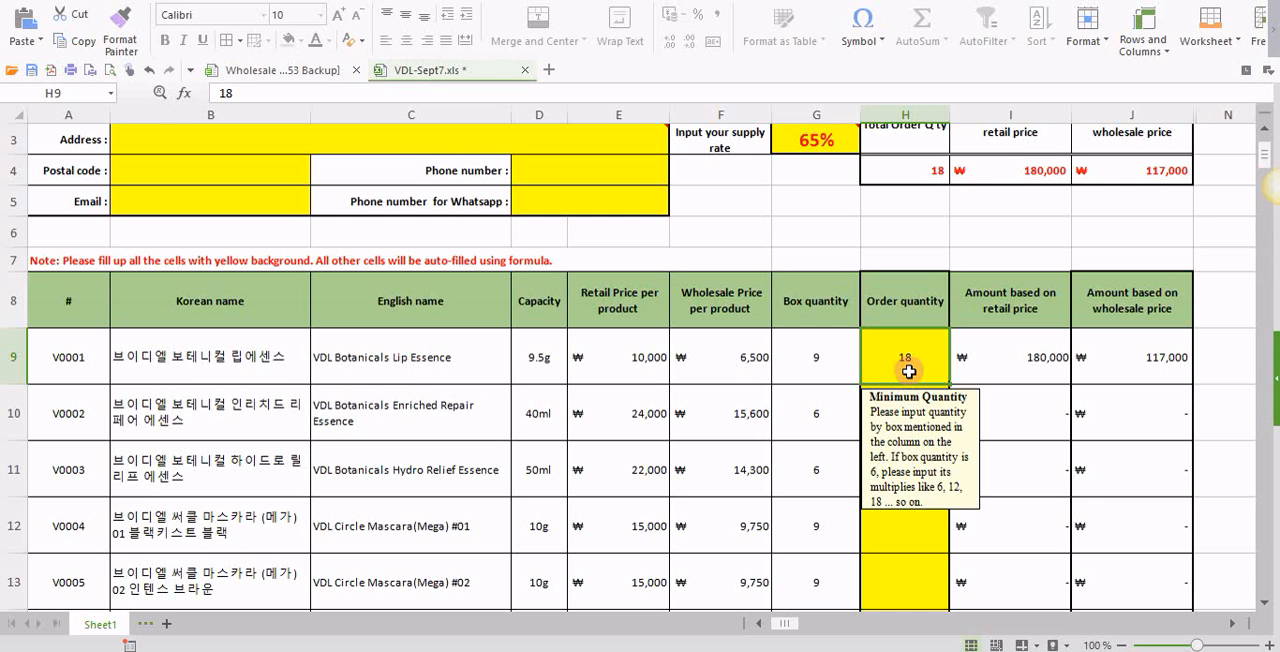
pyautogui.write('9')
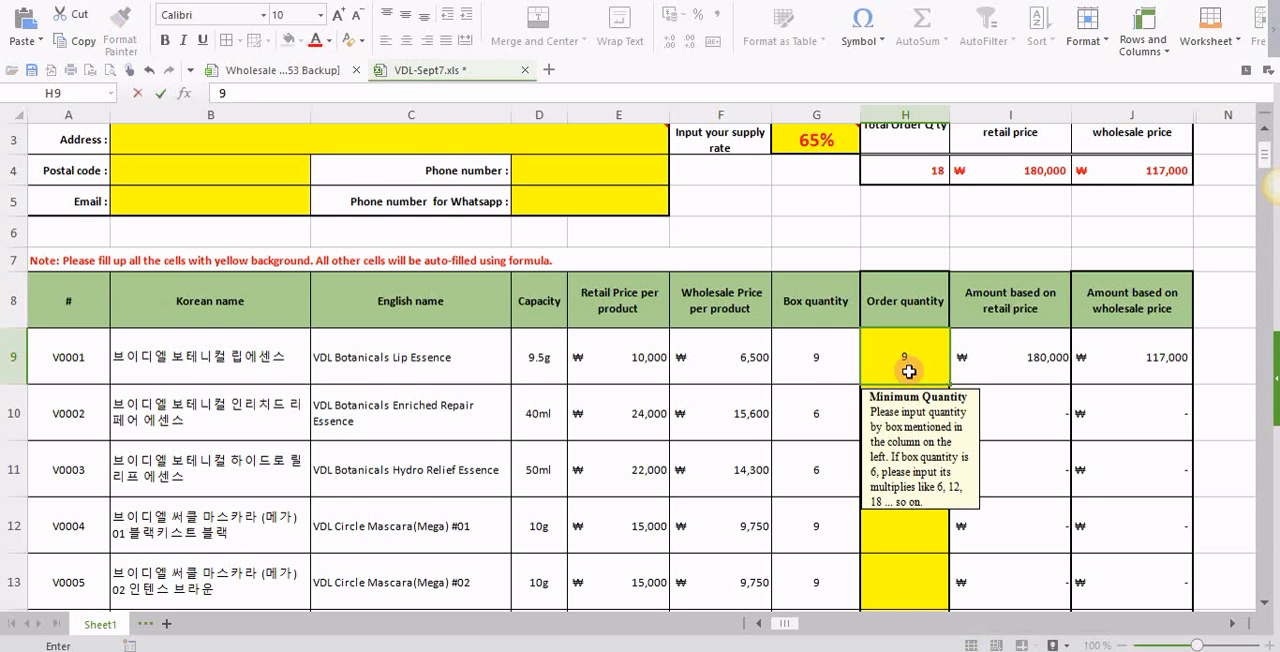
pyautogui.scroll(-3)
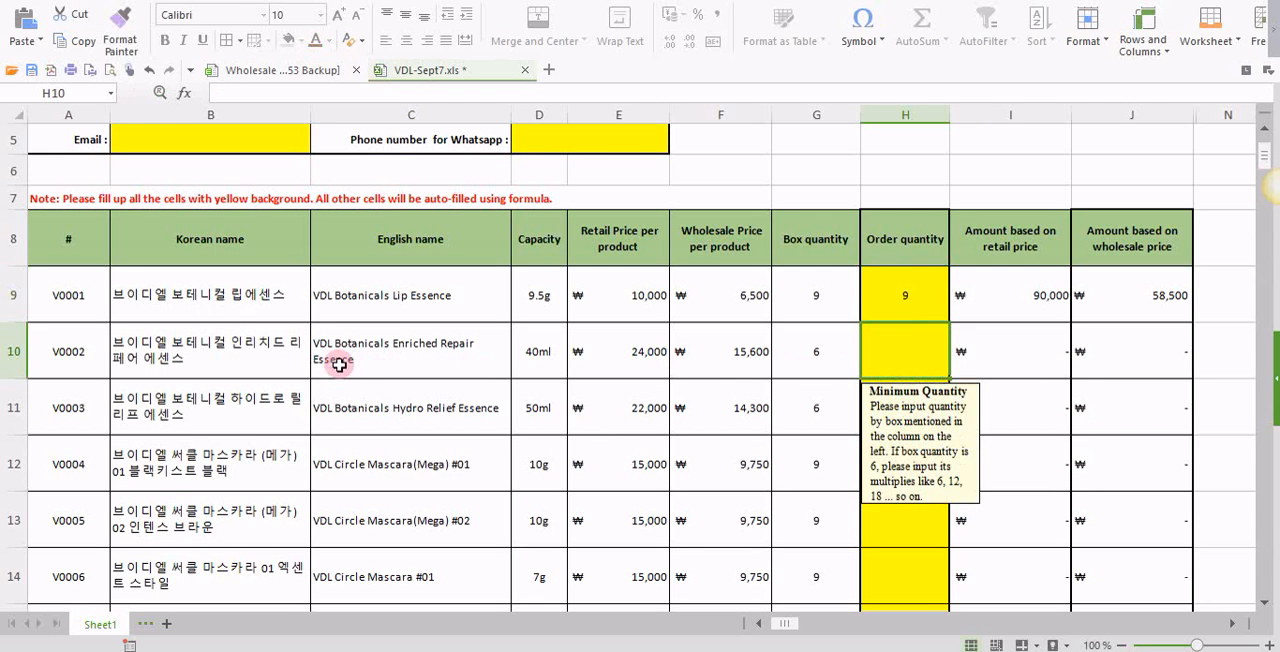
pyautogui.moveTo(434, 361)
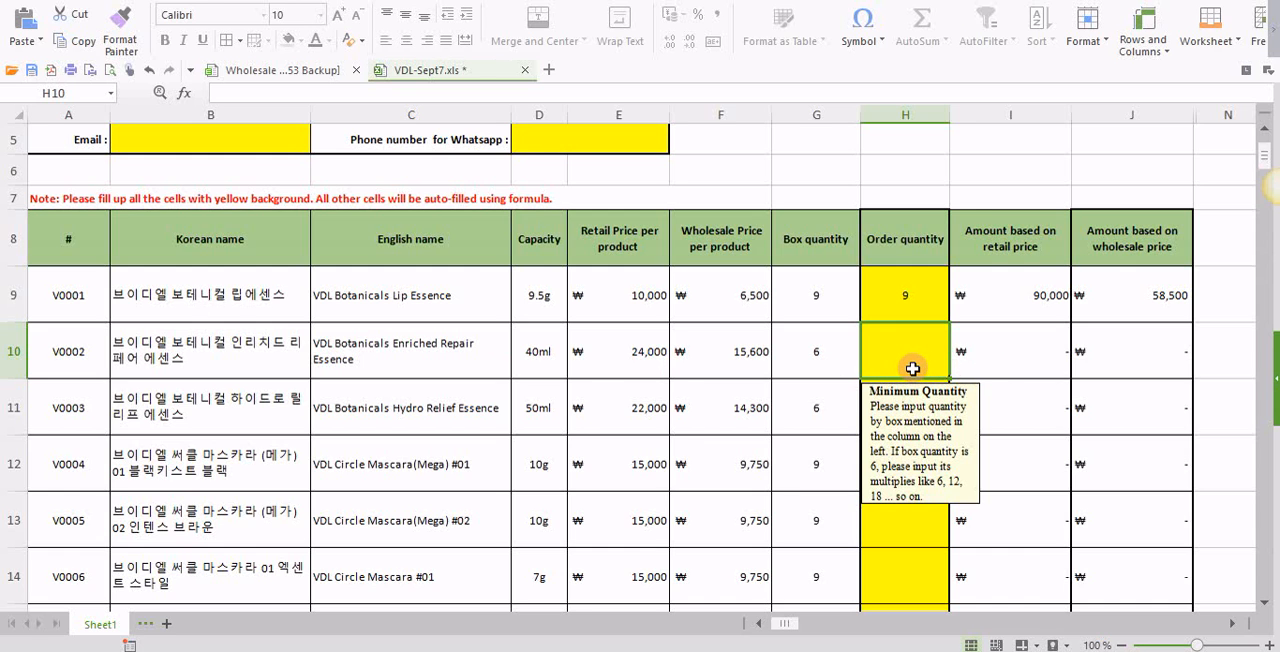
pyautogui.moveTo(840, 364)
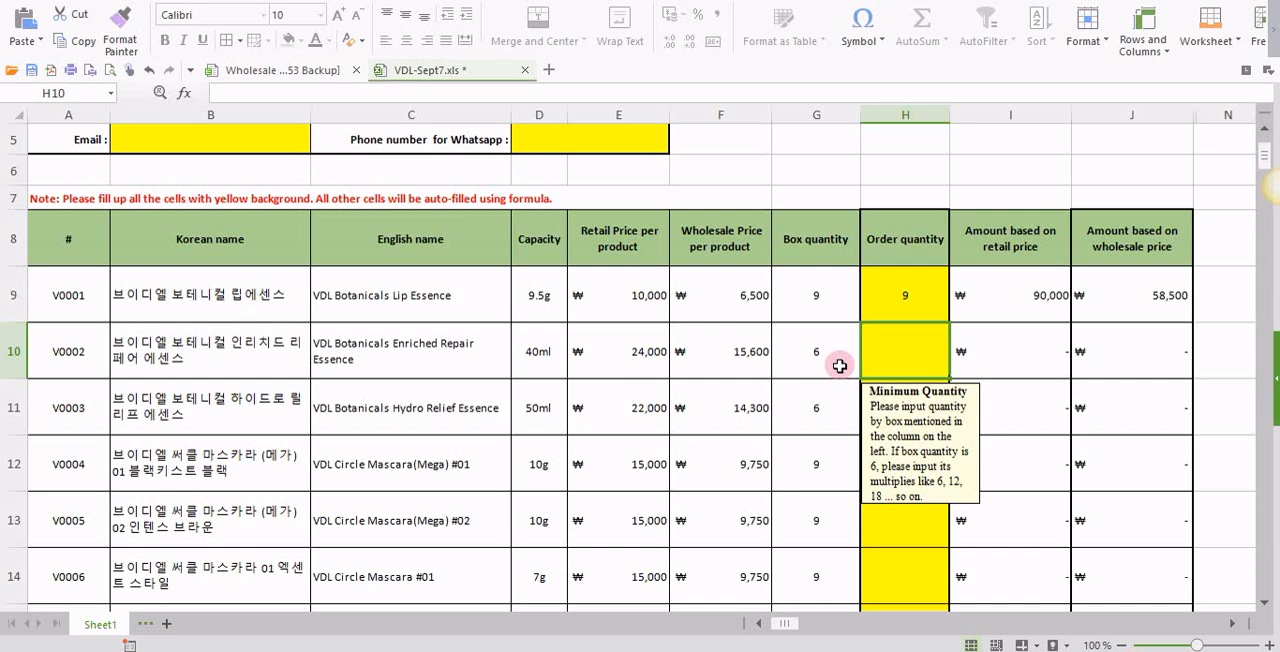
# Check the box quantity and order 12 Enriched Repair Essence (288,000 retail, 187,200 wholesale).
pyautogui.click(816, 351)
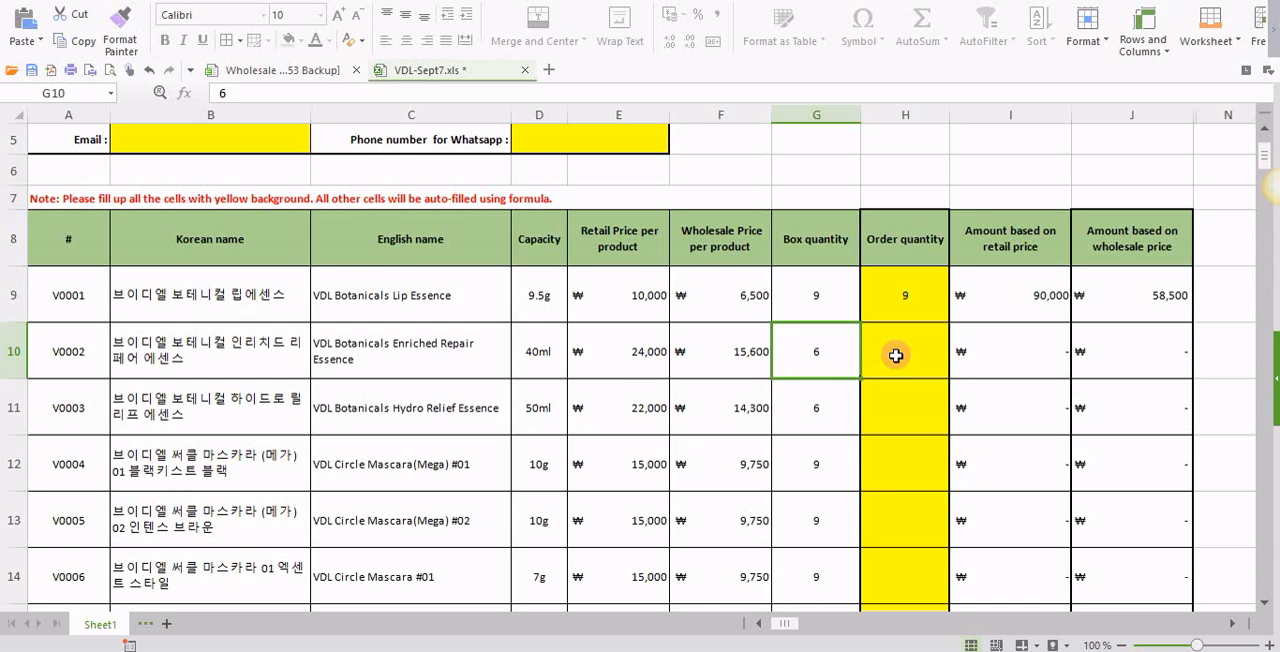
pyautogui.click(903, 351)
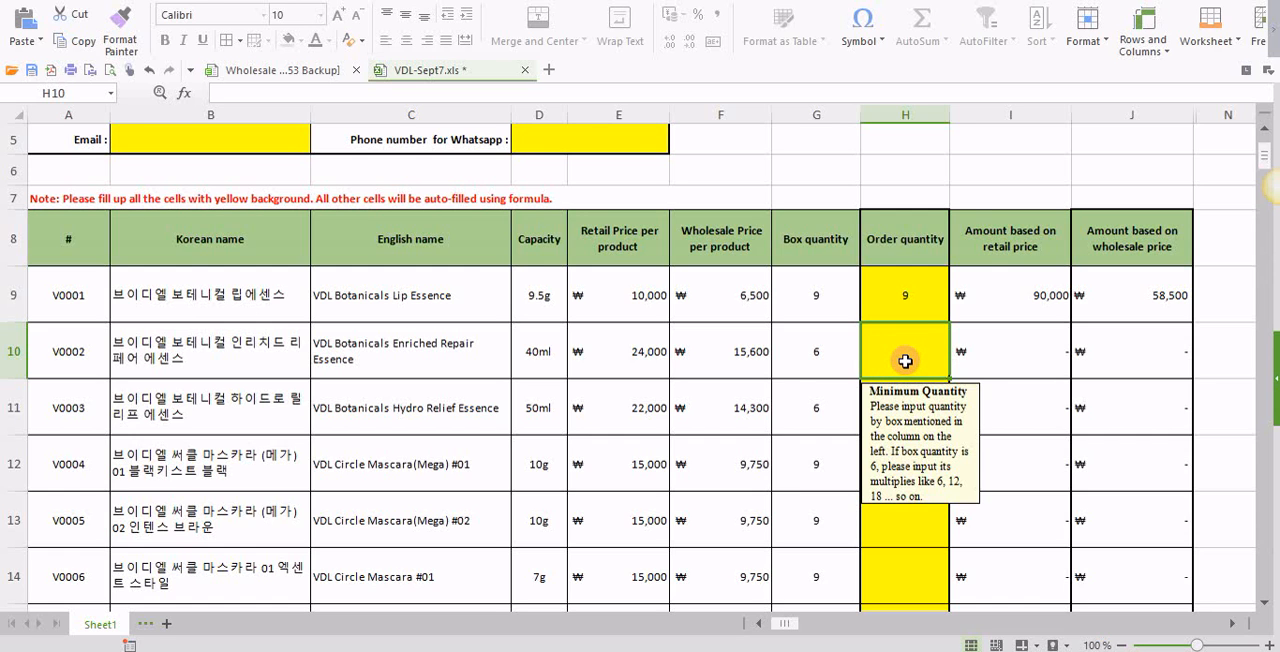
pyautogui.moveTo(899, 357)
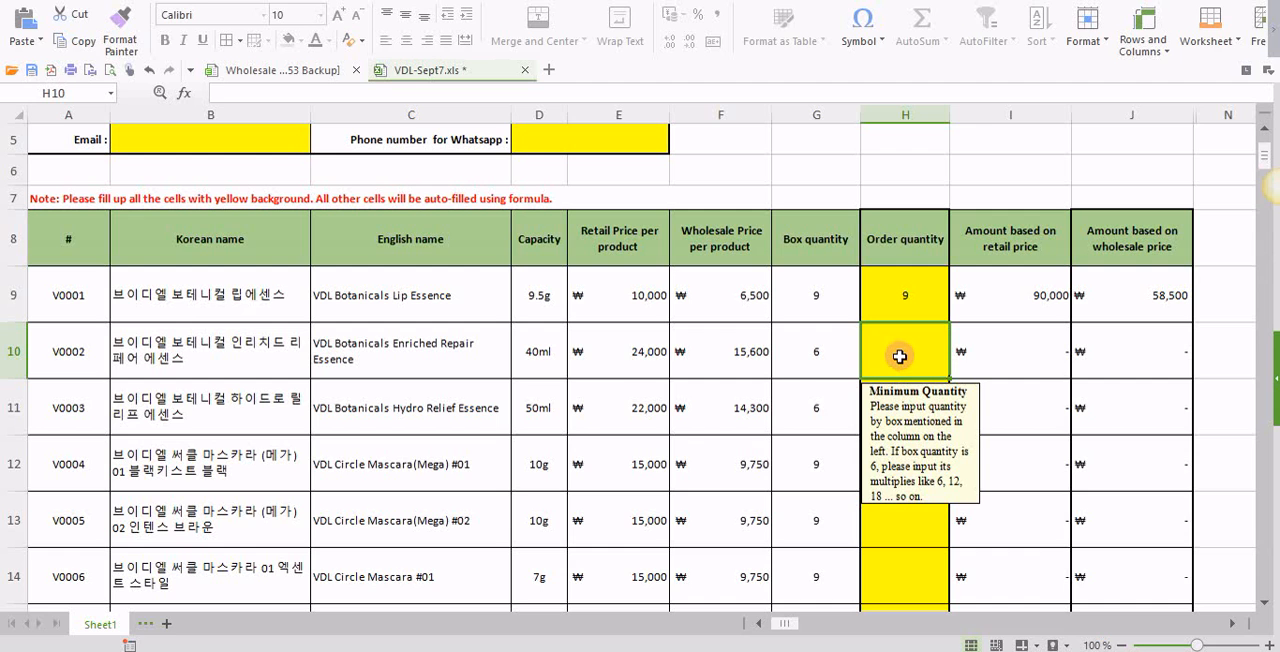
pyautogui.write('12')
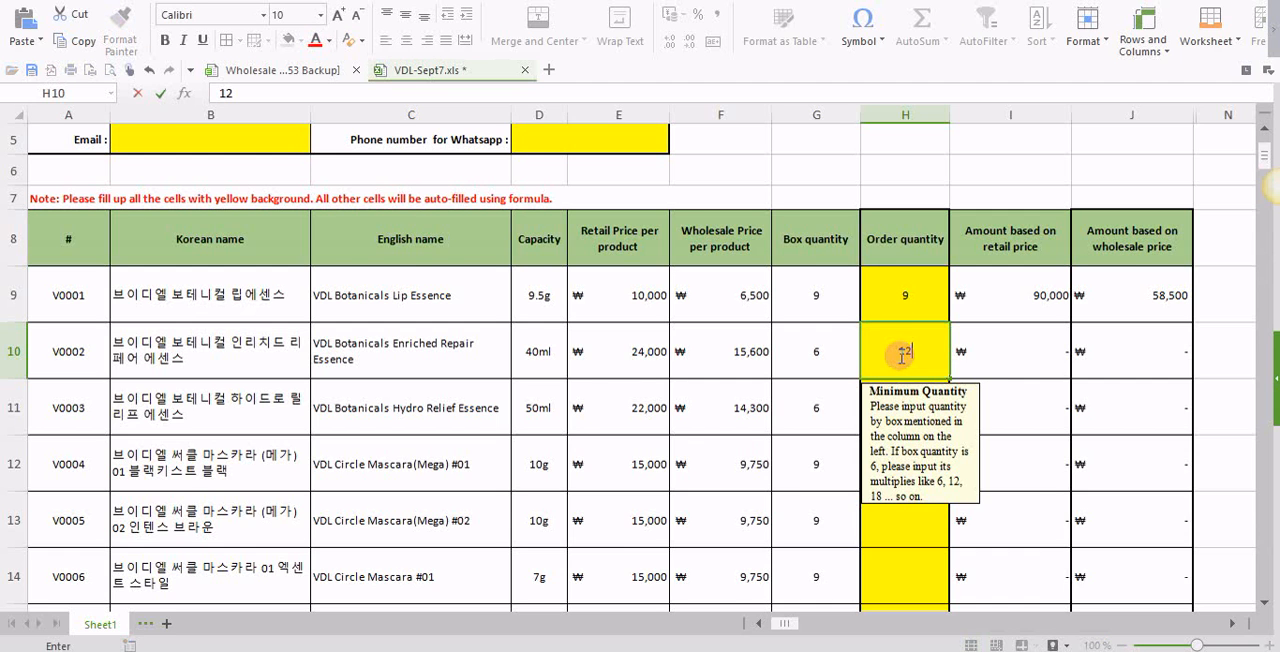
pyautogui.write('12')
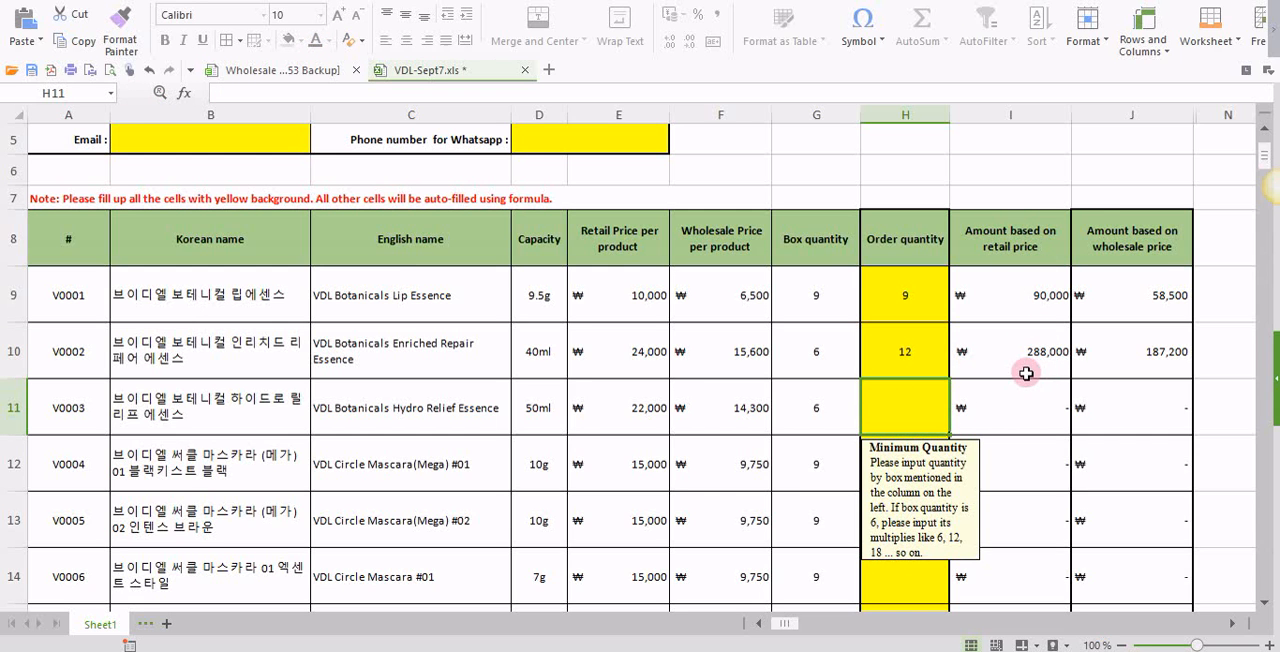
pyautogui.moveTo(962, 381)
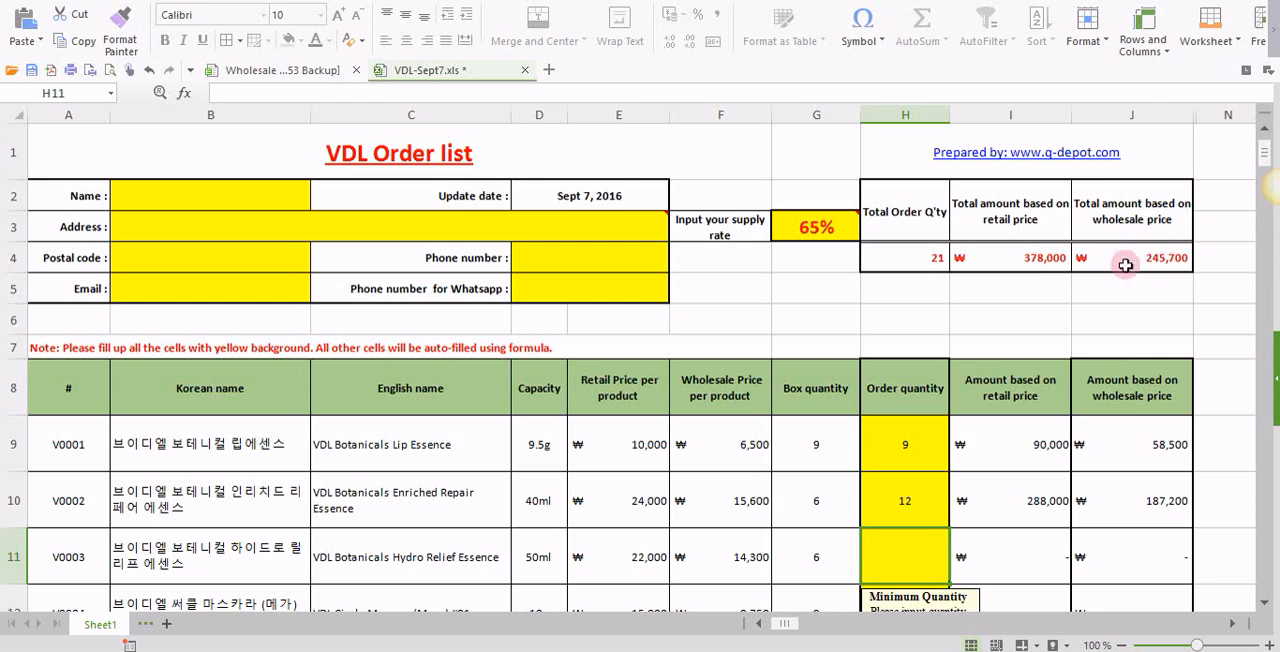
pyautogui.moveTo(1050, 258)
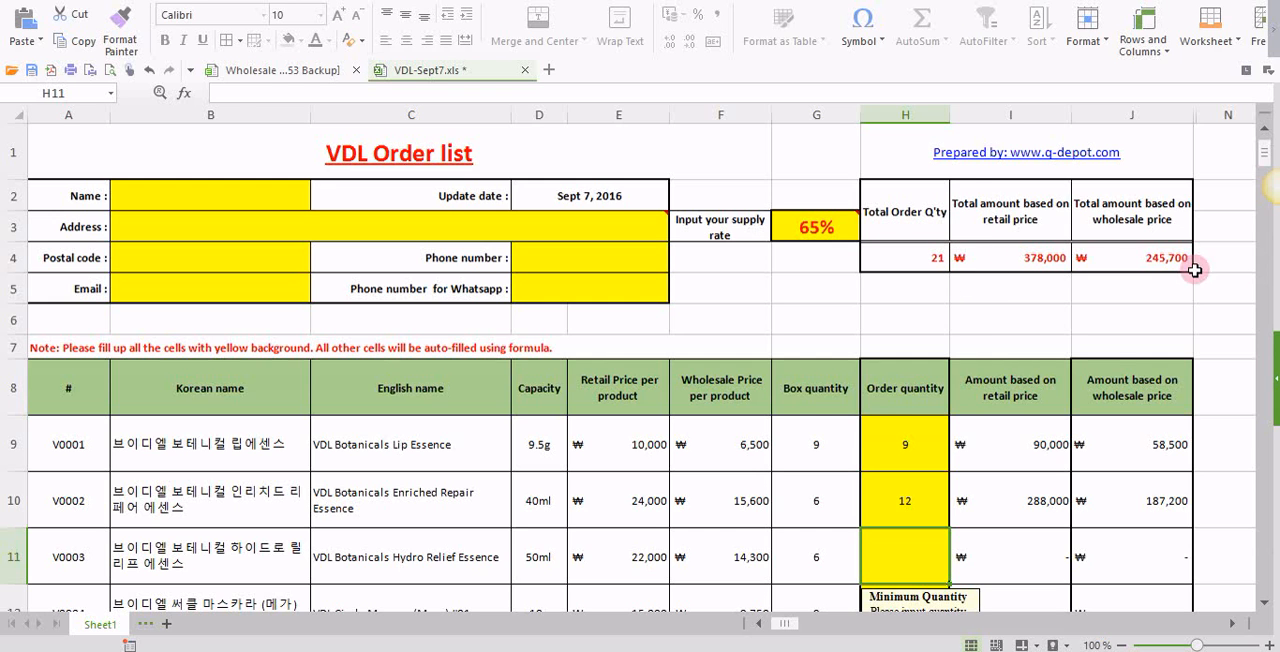
pyautogui.click(1131, 257)
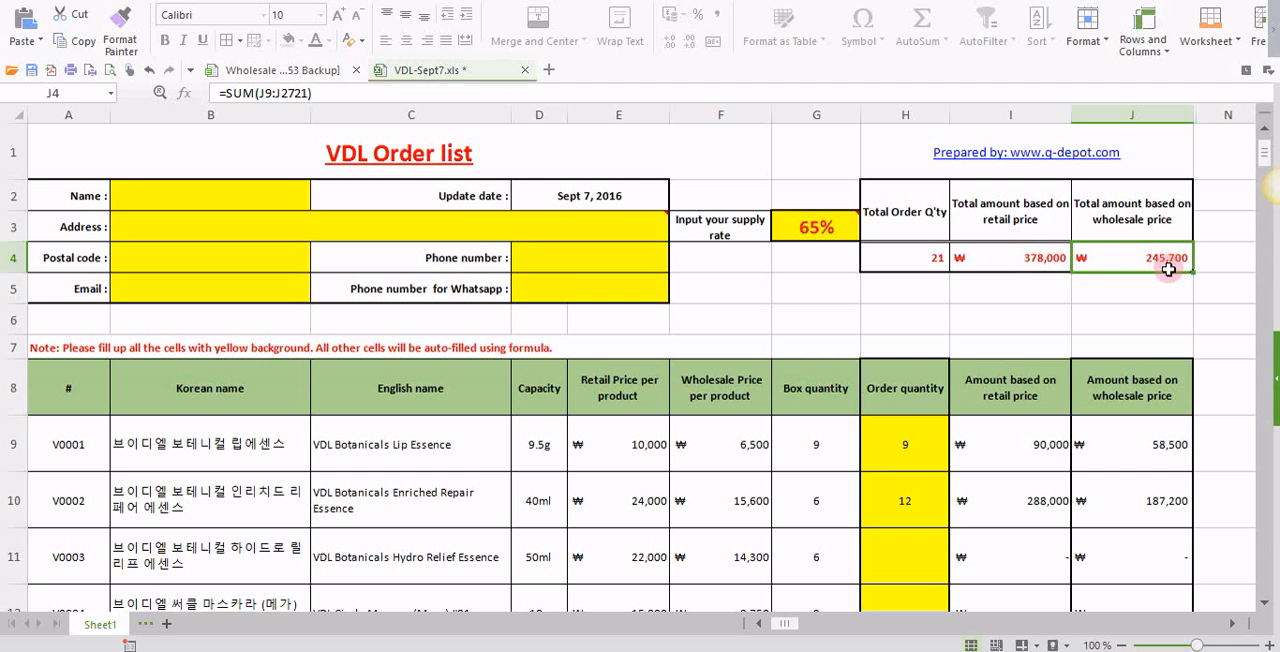
pyautogui.moveTo(983, 428)
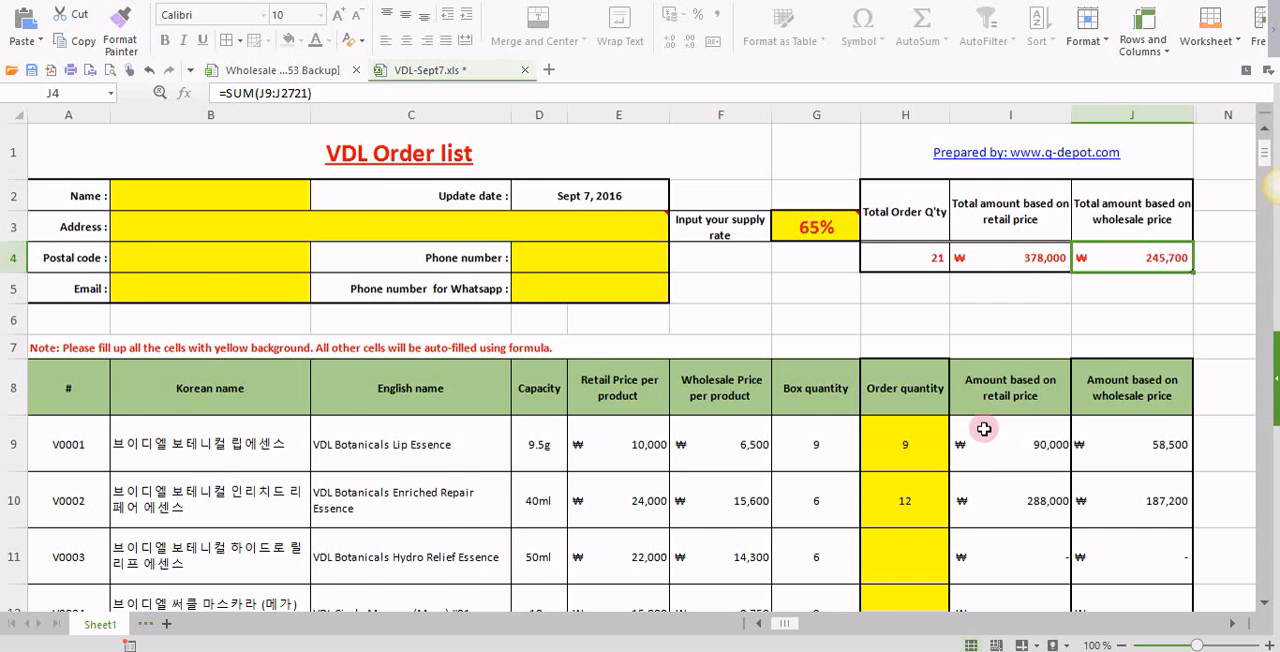
pyautogui.scroll(-3)
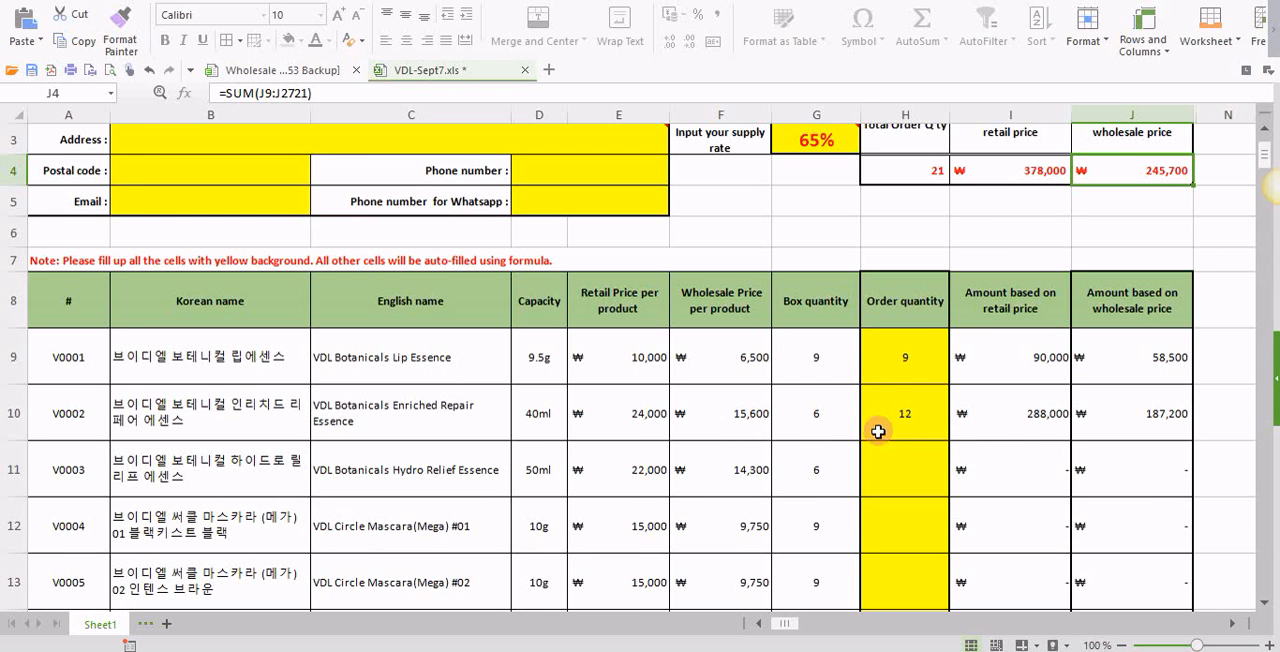
pyautogui.moveTo(924, 369)
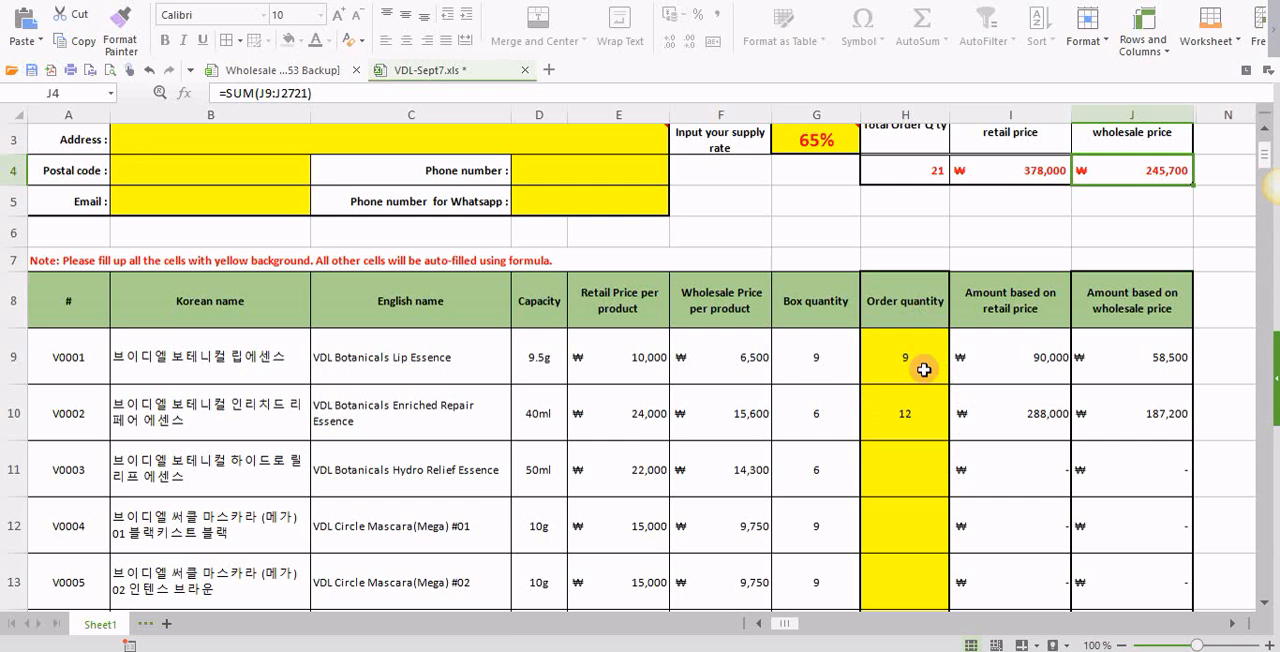
pyautogui.scroll(-3)
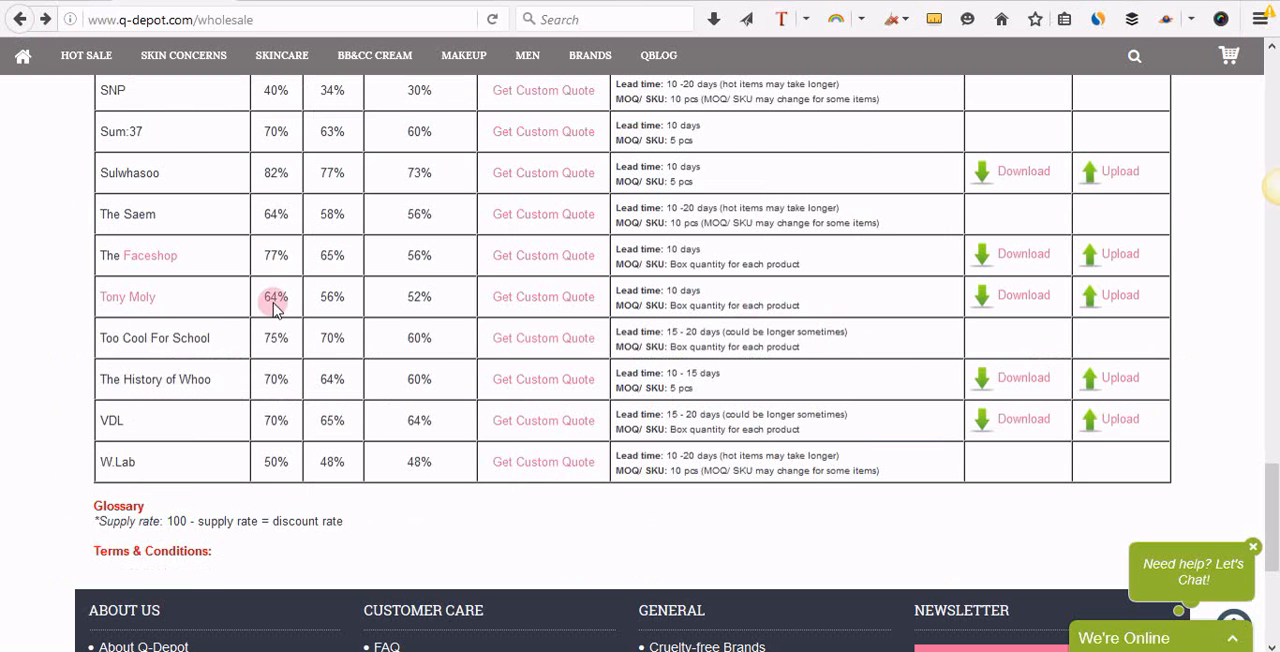
pyautogui.moveTo(1118, 419)
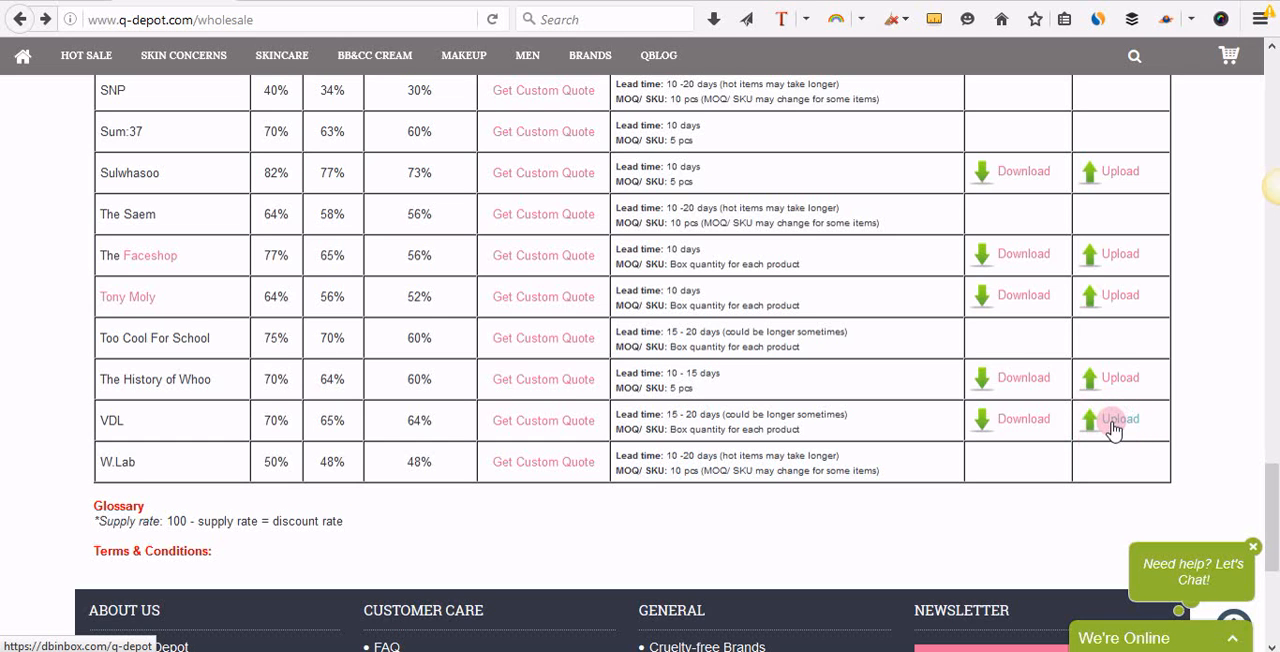
# Open the VDL row's Upload link on the q-depot wholesale page.
pyautogui.click(1119, 419)
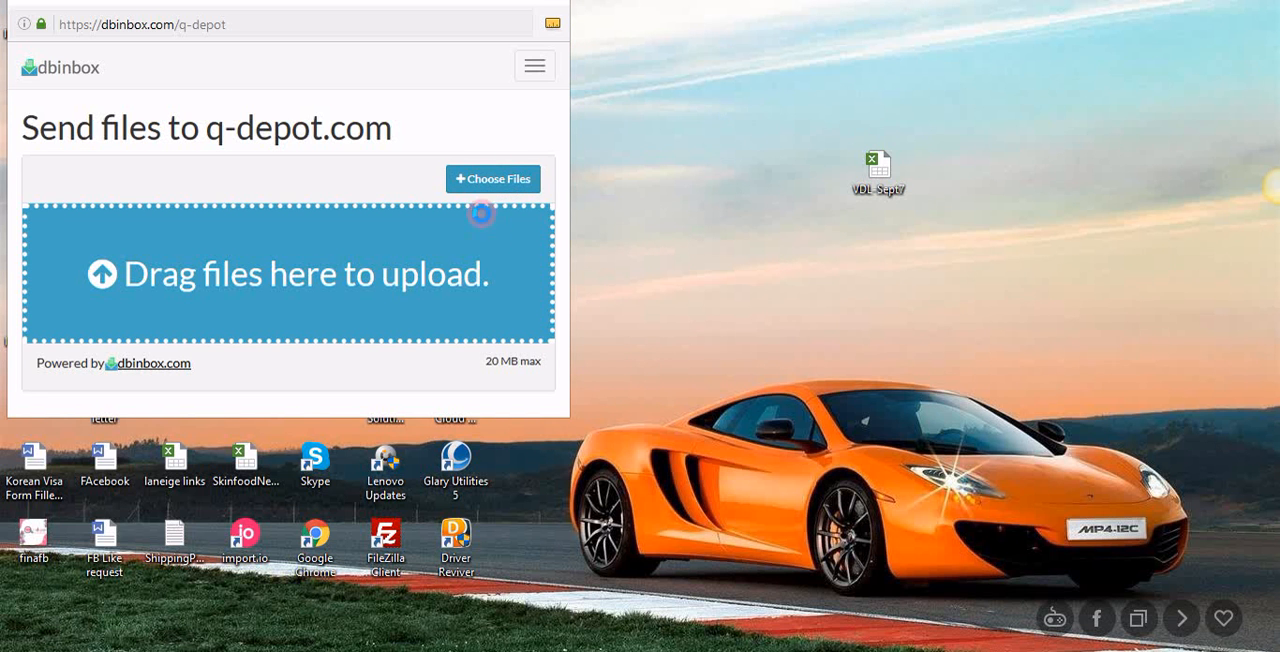
# Choose VDL-Sept7.xls (456 kB) and send it to q-depot.com.
pyautogui.click(492, 178)
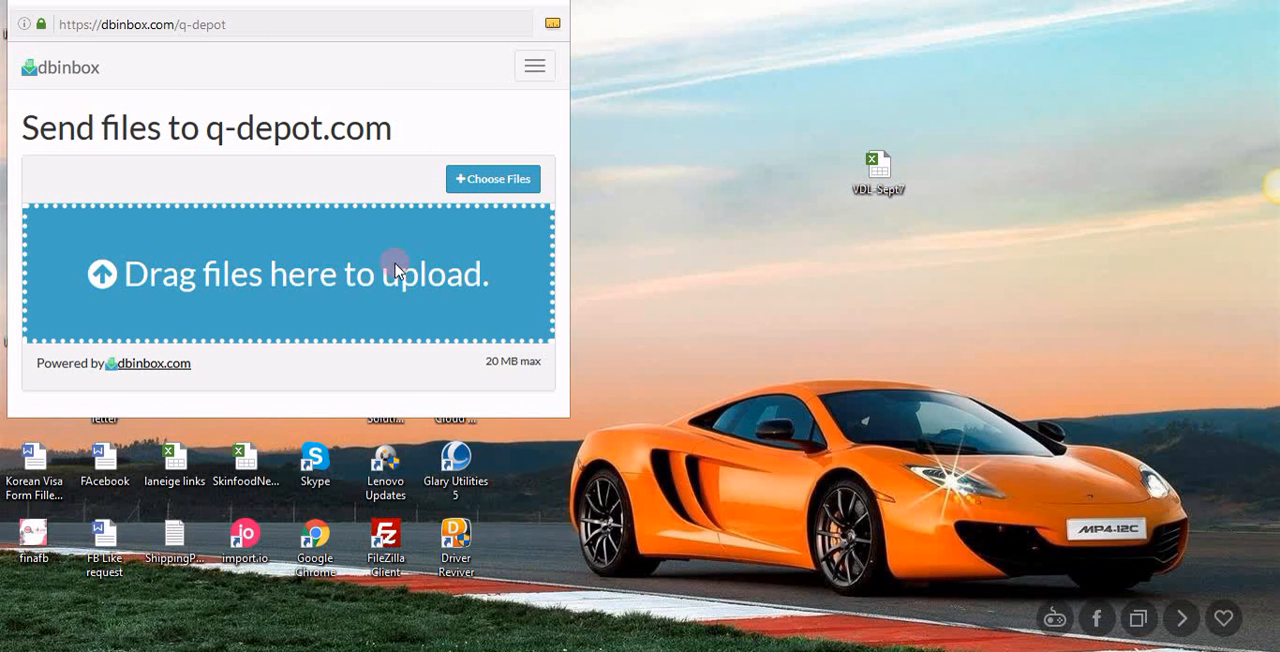
pyautogui.click(877, 162)
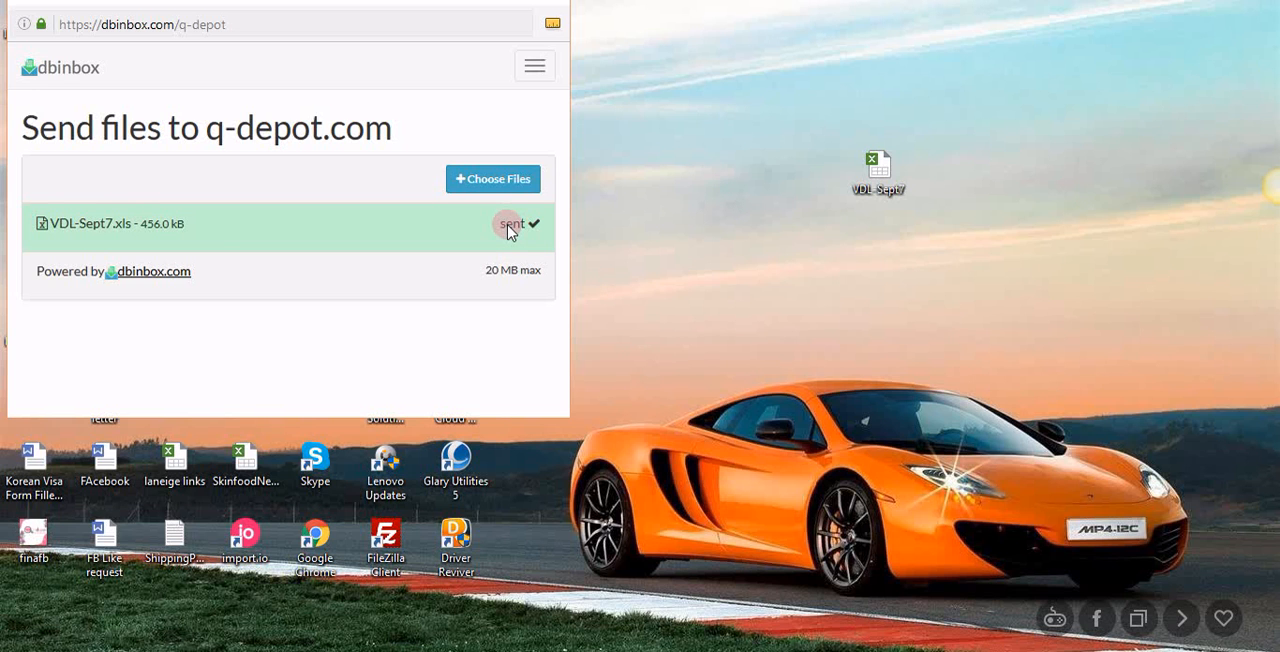
pyautogui.moveTo(743, 452)
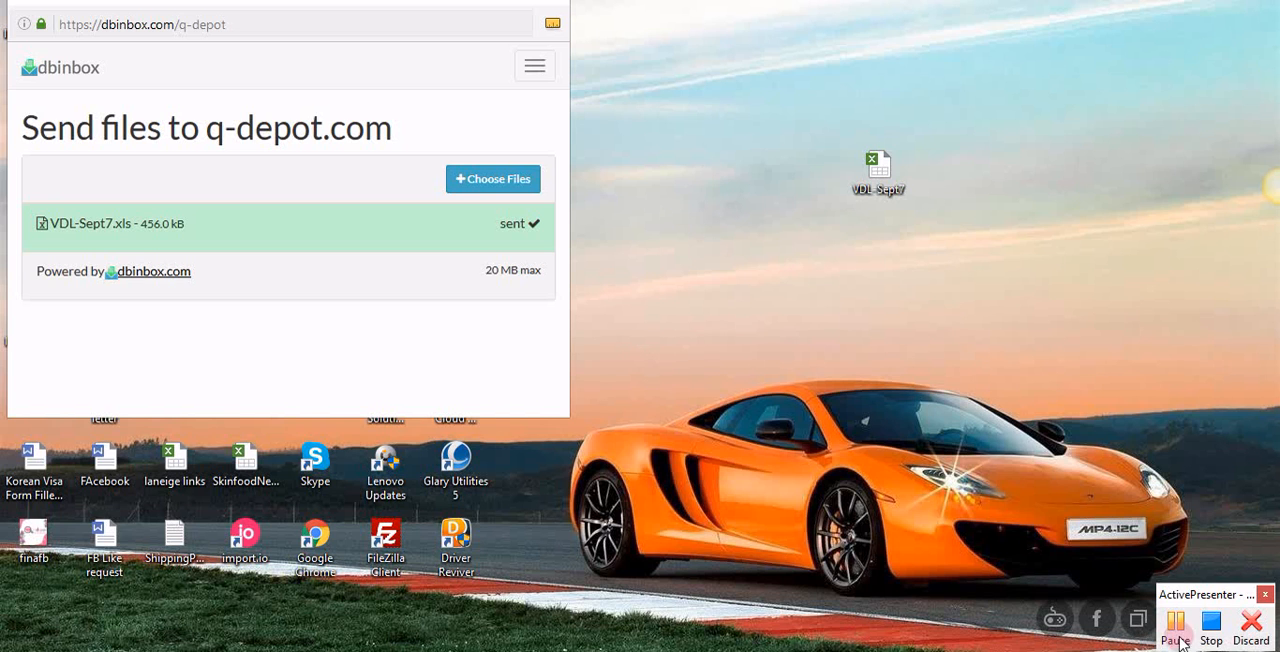
pyautogui.moveTo(1211, 632)
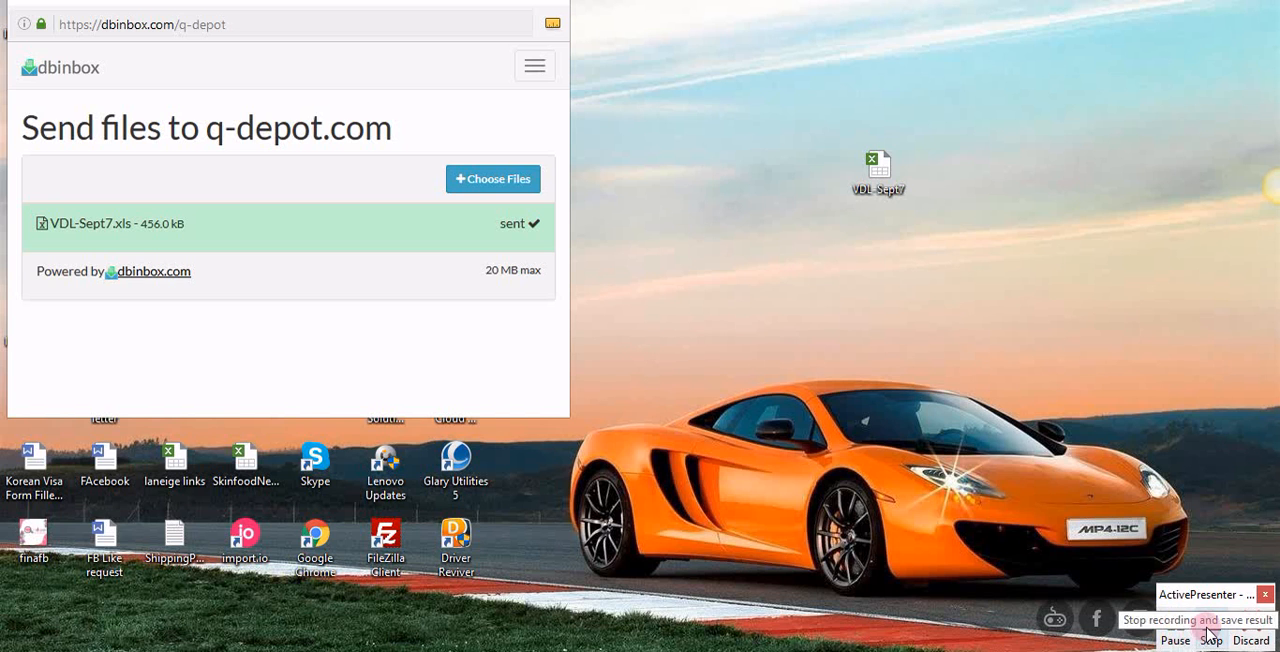